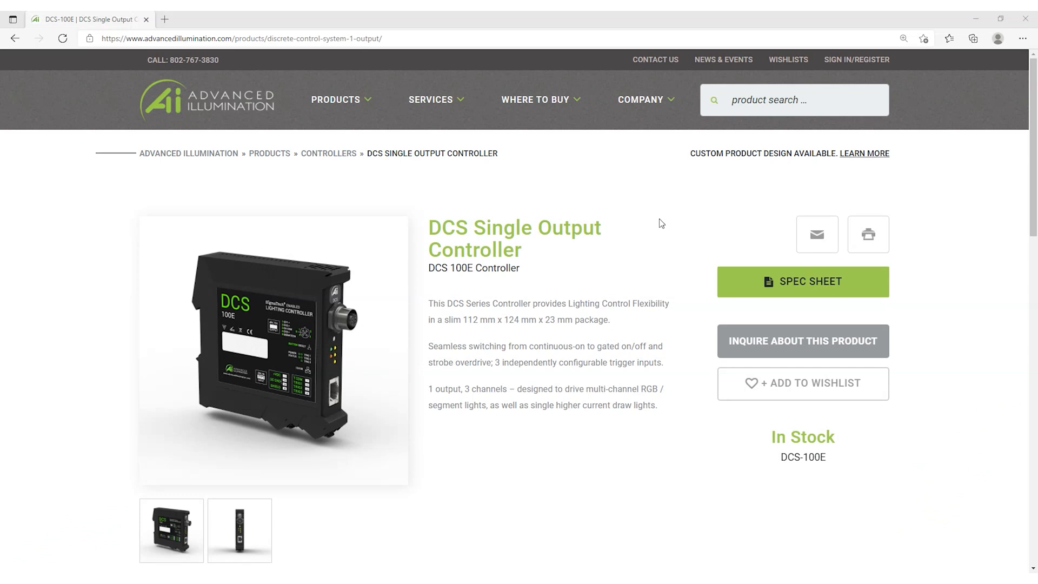
Move the control window aside and switch Channel 1 from Continuous to Gated mode
{"action": "scroll", "scroll_direction": "down", "scroll_amount": 3}
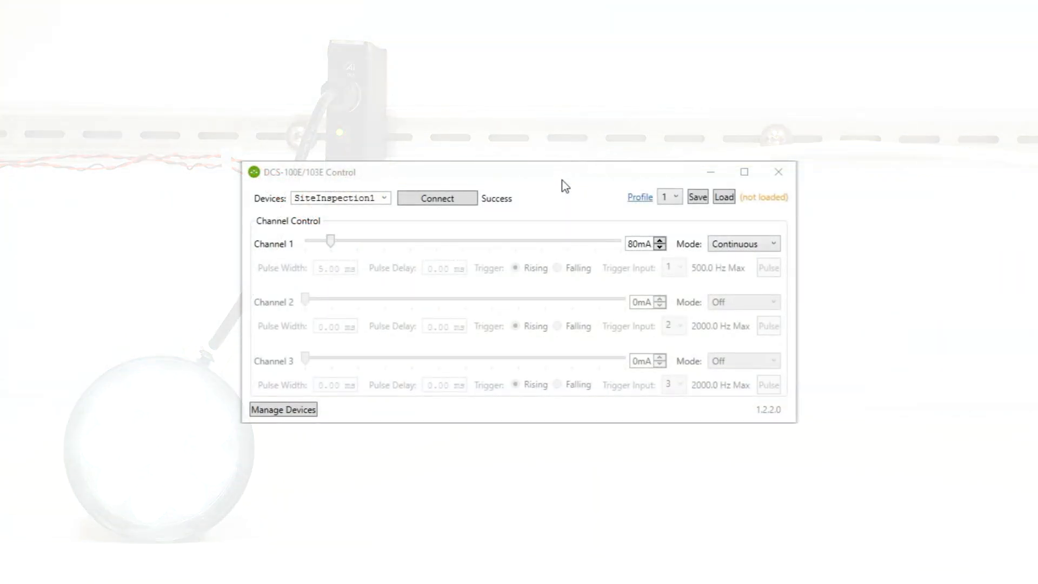
{"action": "left_click_drag", "start_coordinate": [563, 172], "coordinate": [646, 234]}
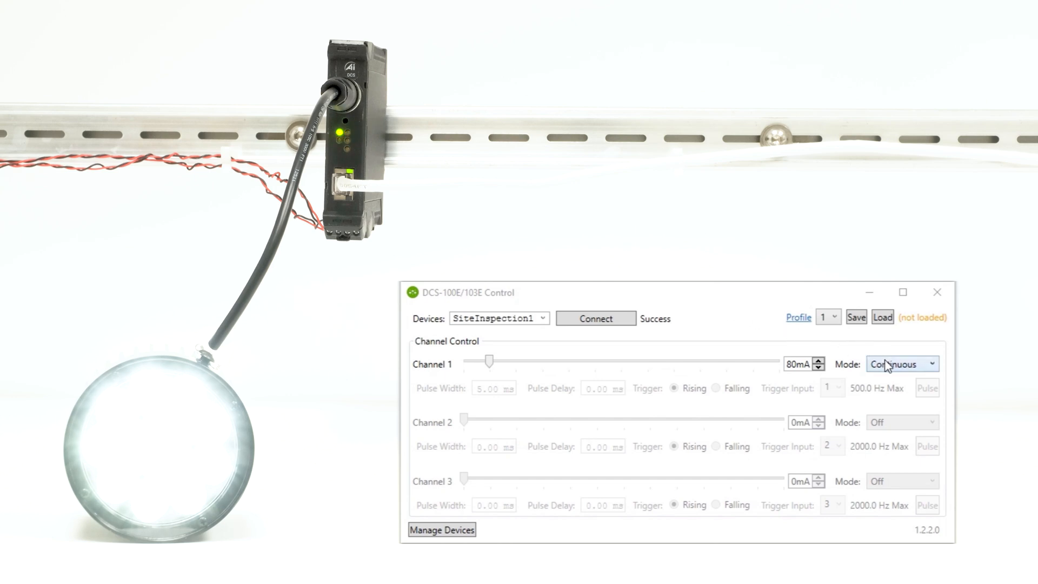
{"action": "left_click", "coordinate": [902, 364]}
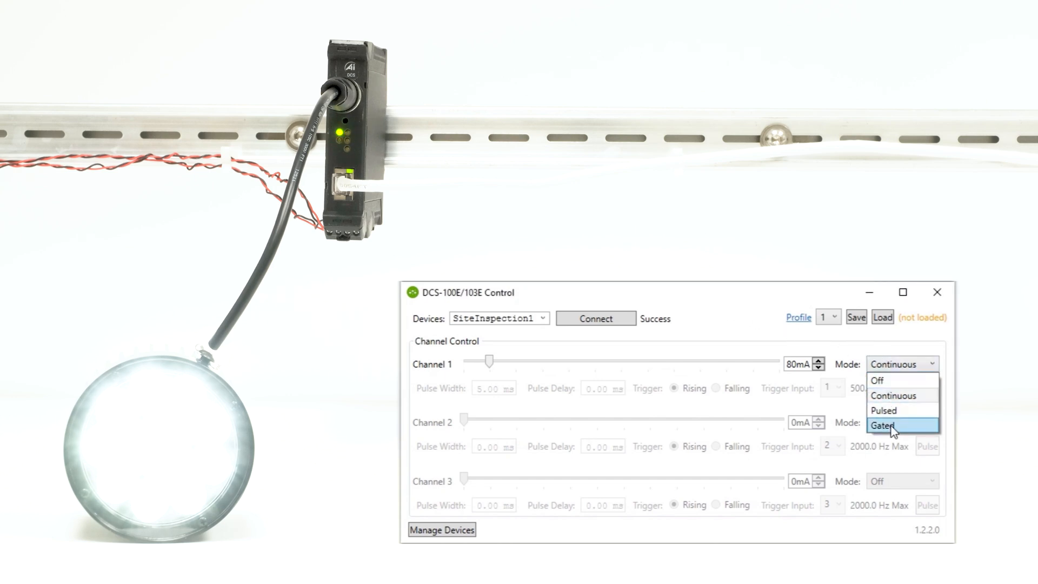
{"action": "left_click", "coordinate": [884, 425]}
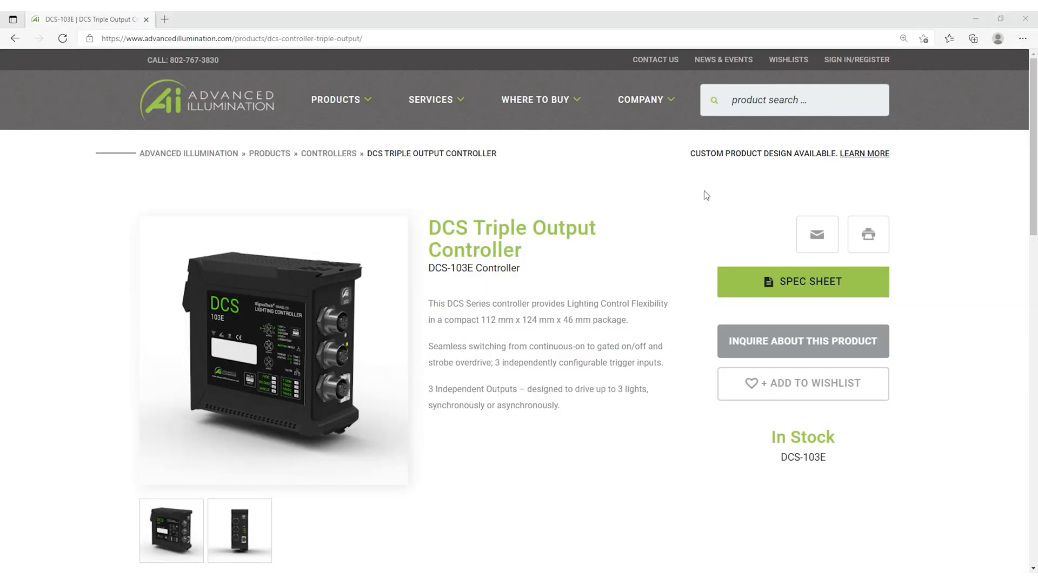
Scroll down the DCS-103E product page toward its Downloads section
{"action": "scroll", "scroll_direction": "down", "scroll_amount": 3}
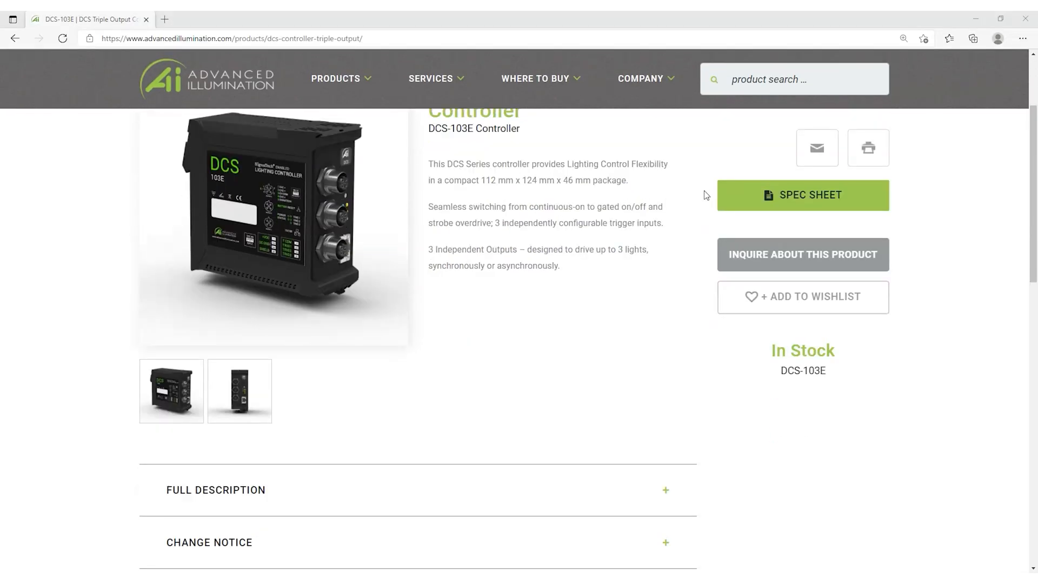
{"action": "scroll", "scroll_direction": "down", "scroll_amount": 3}
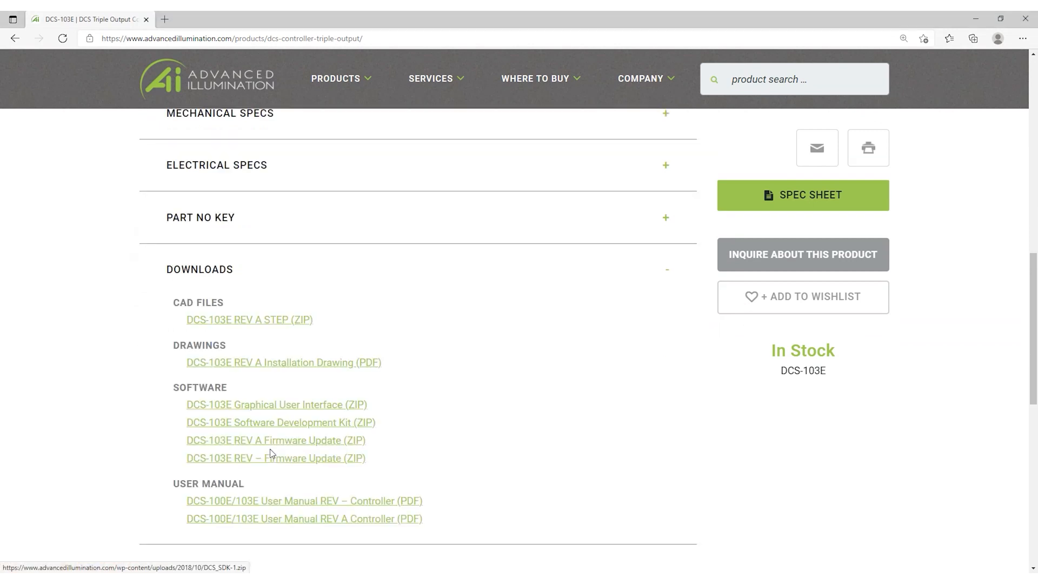
{"action": "scroll", "scroll_direction": "down", "scroll_amount": 3}
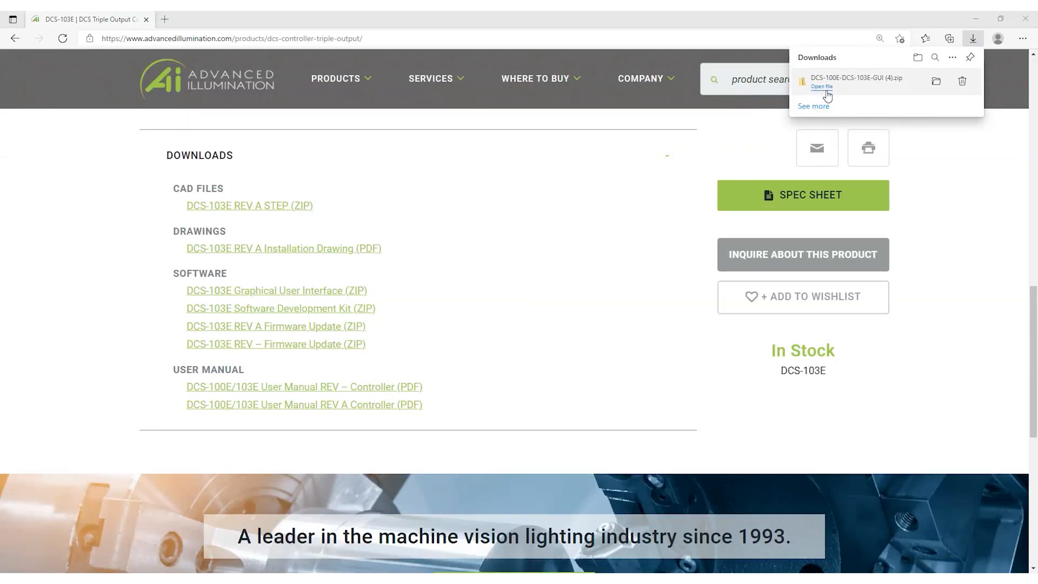
Install the DCS-100E/103E Control software to the default folder and close the setup wizard
{"action": "left_click", "coordinate": [821, 86]}
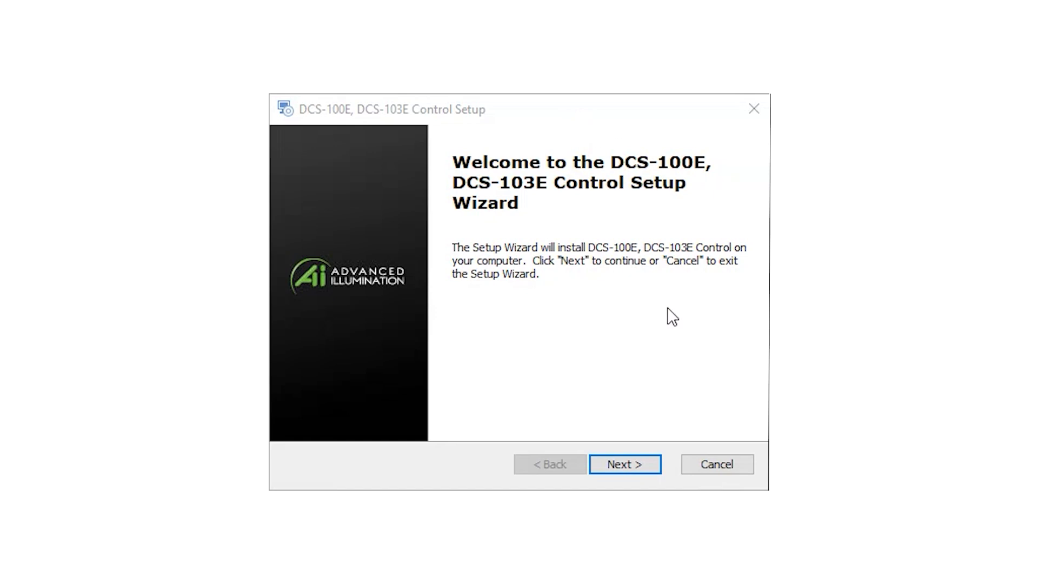
{"action": "left_click", "coordinate": [624, 464]}
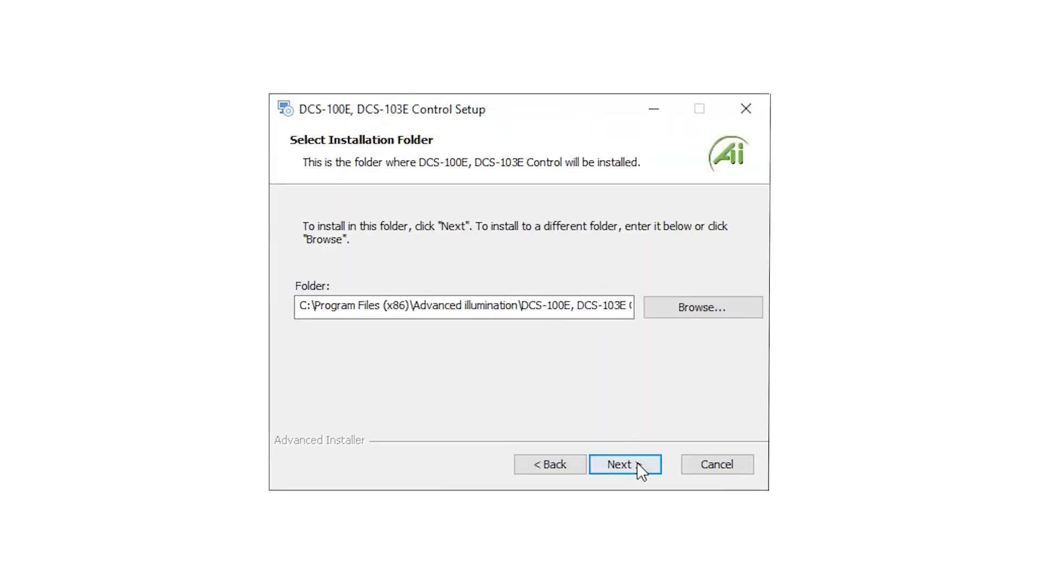
{"action": "left_click", "coordinate": [624, 464]}
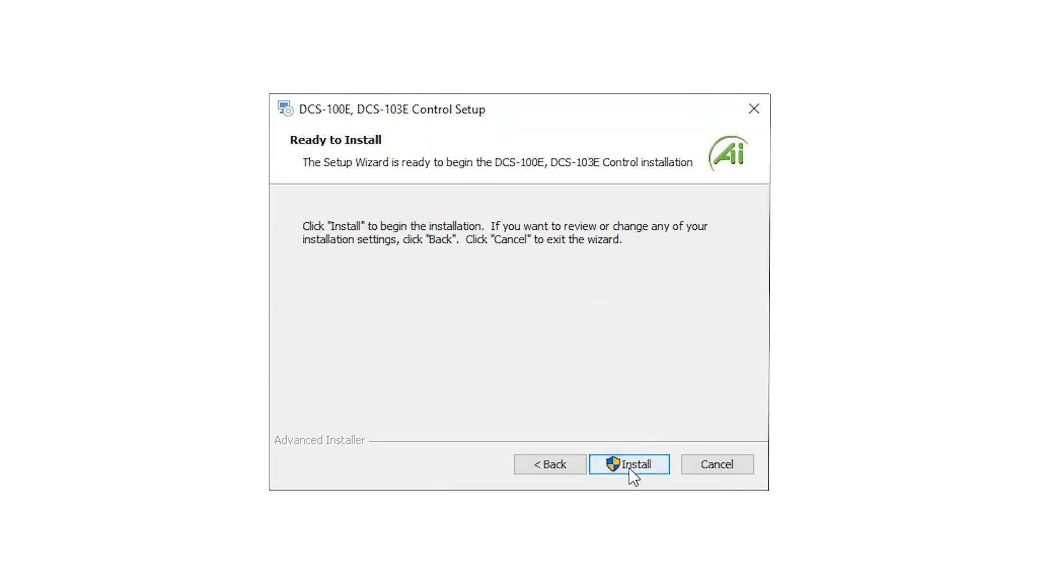
{"action": "left_click", "coordinate": [629, 464]}
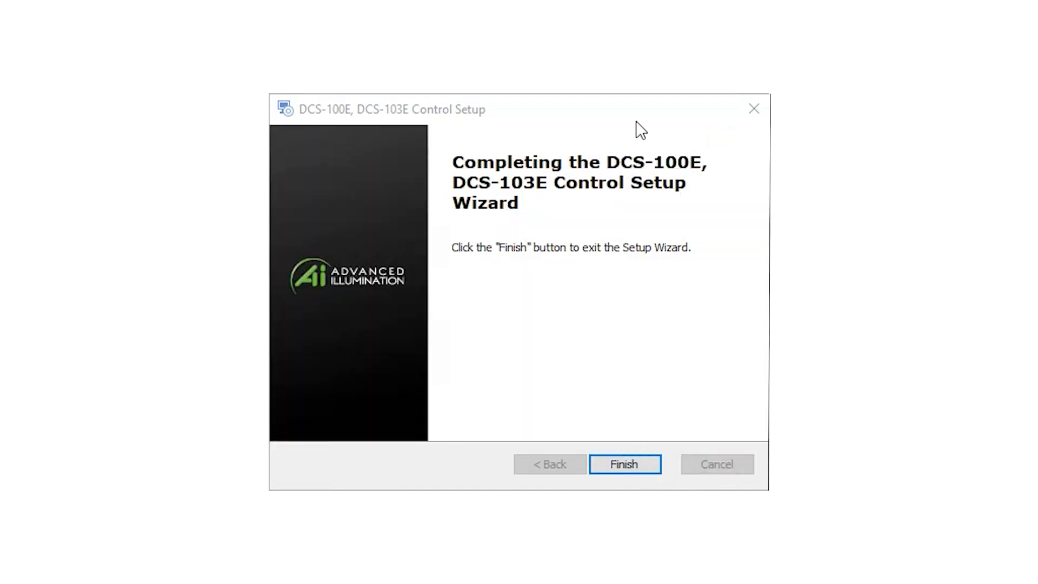
{"action": "mouse_move", "coordinate": [625, 463]}
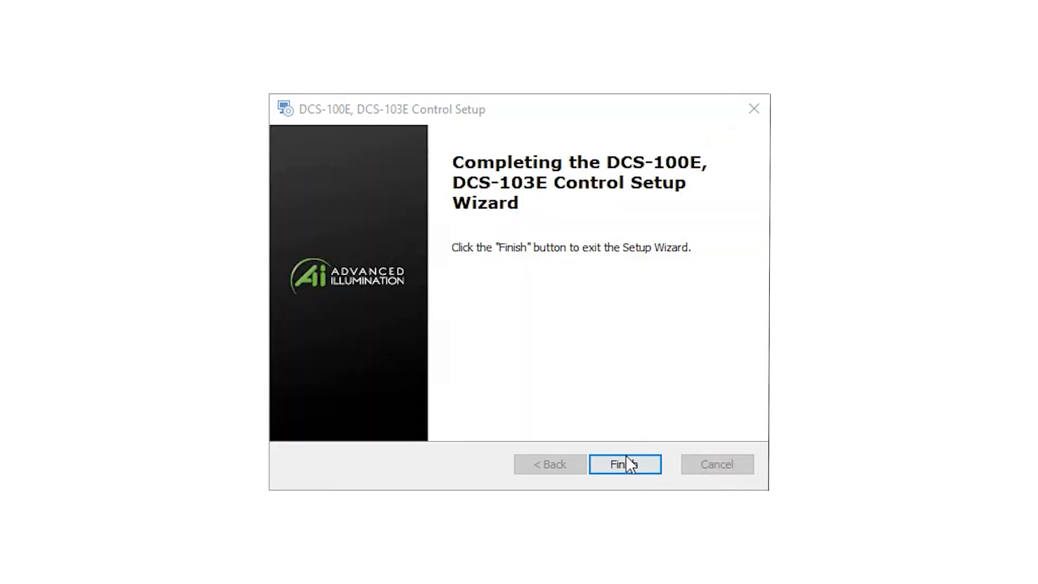
{"action": "left_click", "coordinate": [624, 463]}
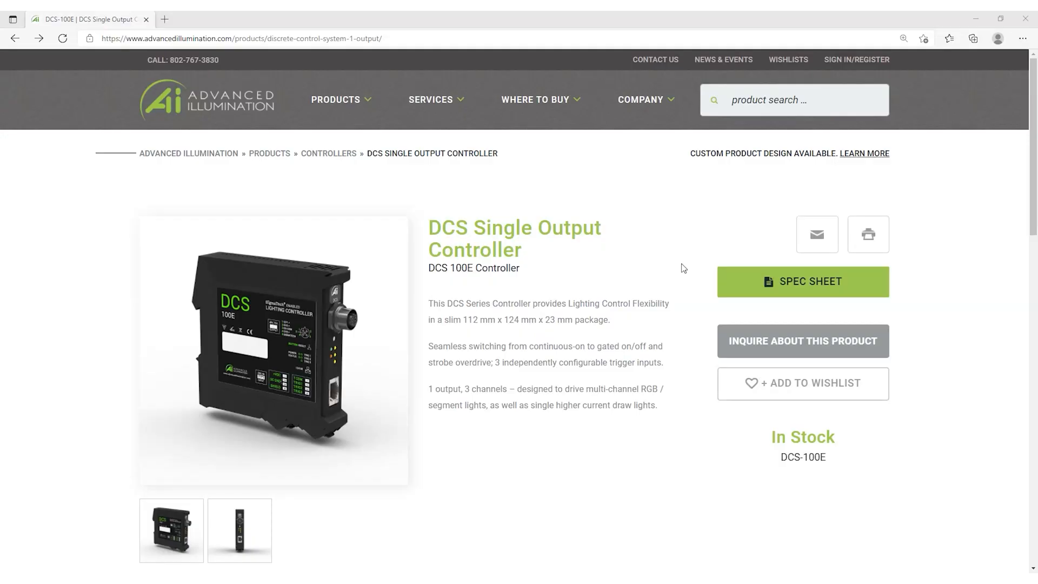
Download the DCS-100E REV – Firmware Update ZIP from Downloads and open it
{"action": "scroll", "scroll_direction": "down", "scroll_amount": 3}
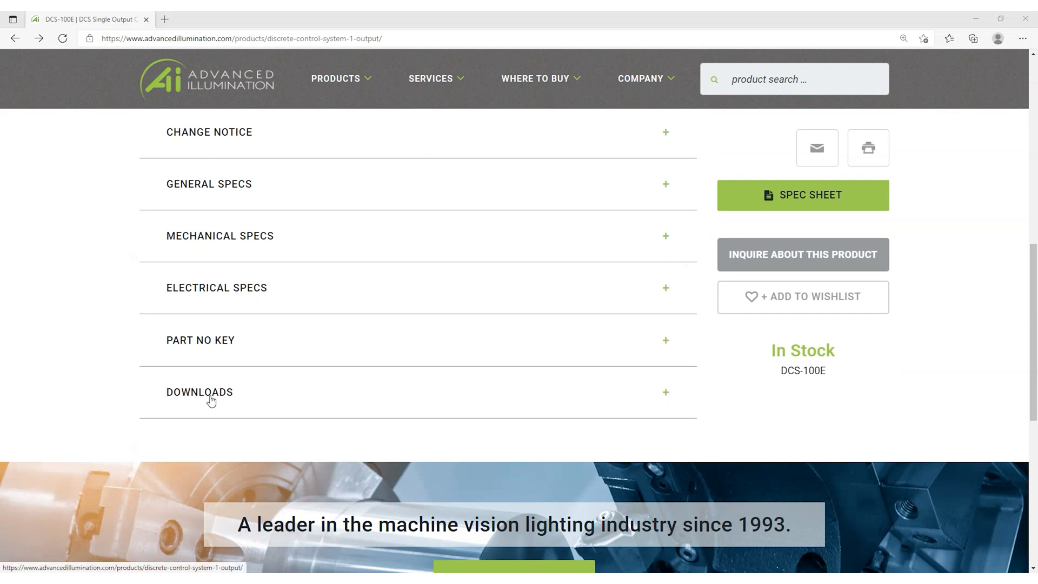
{"action": "left_click", "coordinate": [199, 391]}
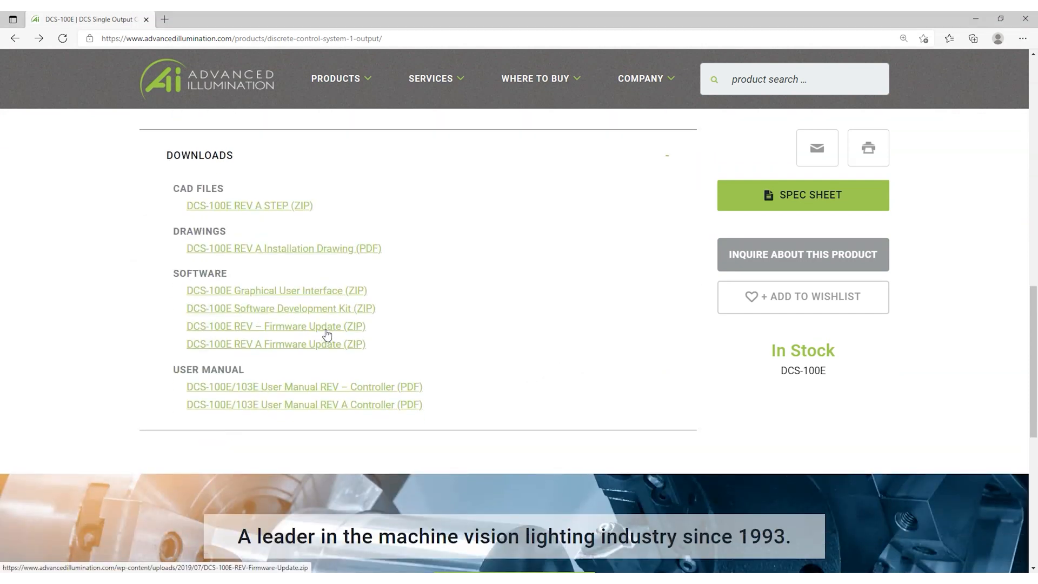
{"action": "left_click", "coordinate": [275, 326]}
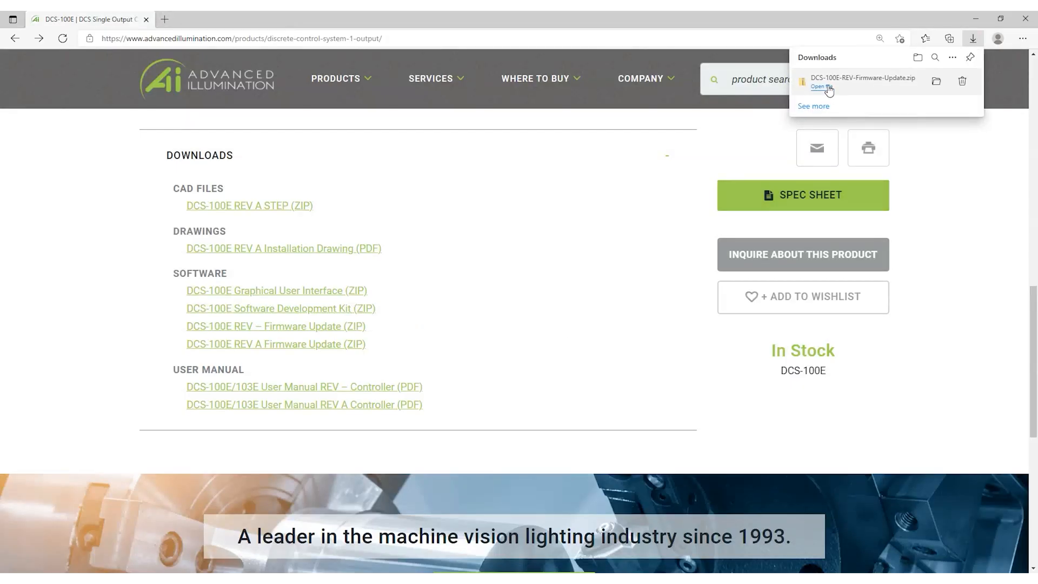
{"action": "left_click", "coordinate": [819, 86]}
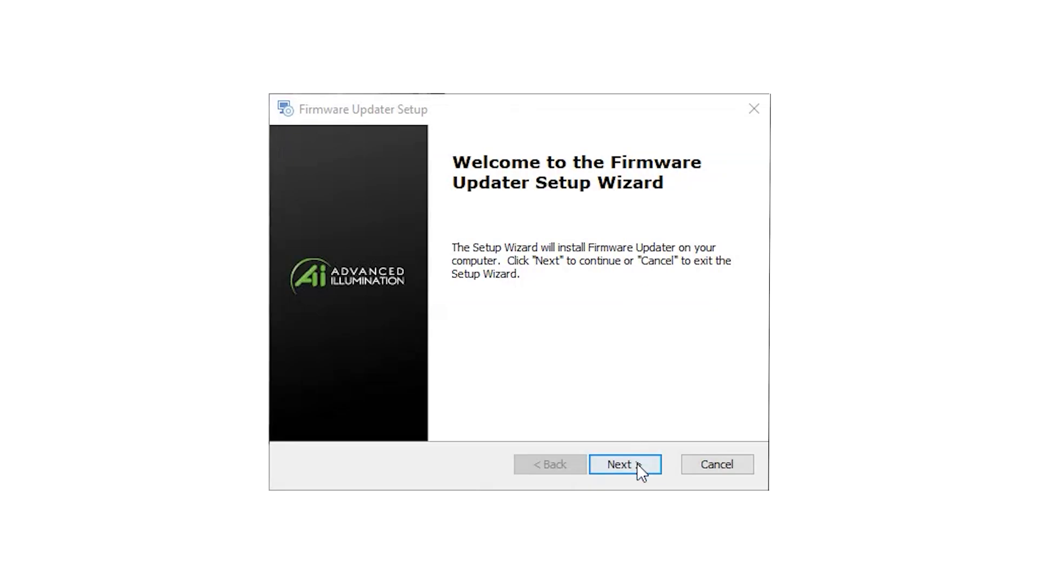
Install the Firmware Updater with default settings and finish the setup wizard
{"action": "left_click", "coordinate": [624, 463]}
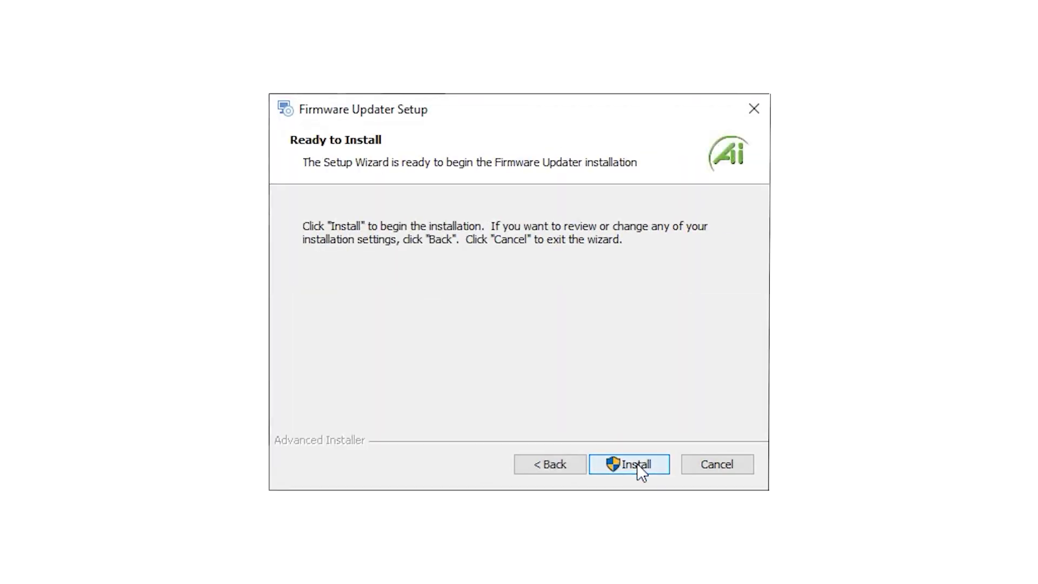
{"action": "left_click", "coordinate": [628, 464]}
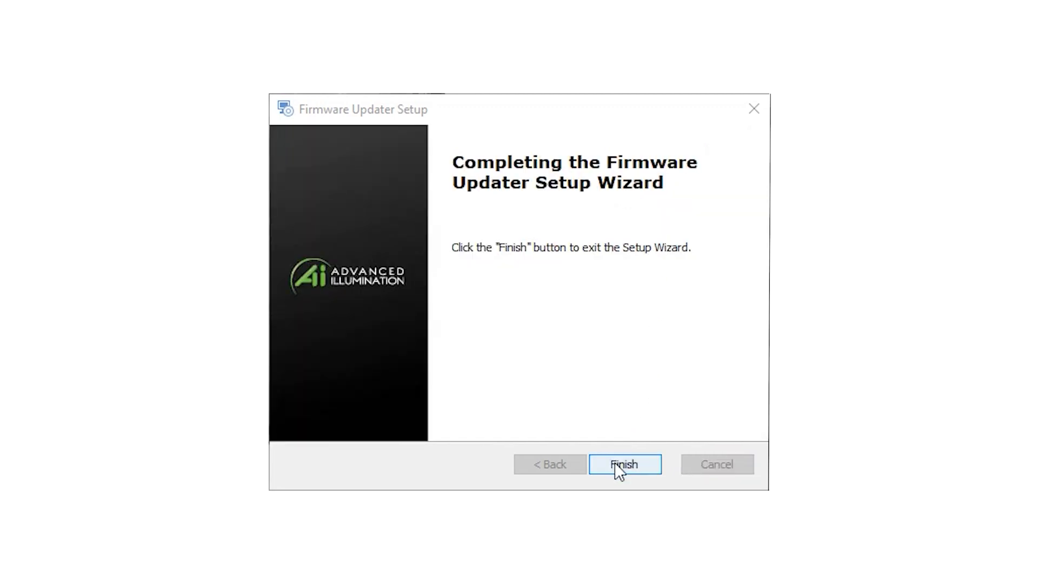
{"action": "left_click", "coordinate": [624, 464]}
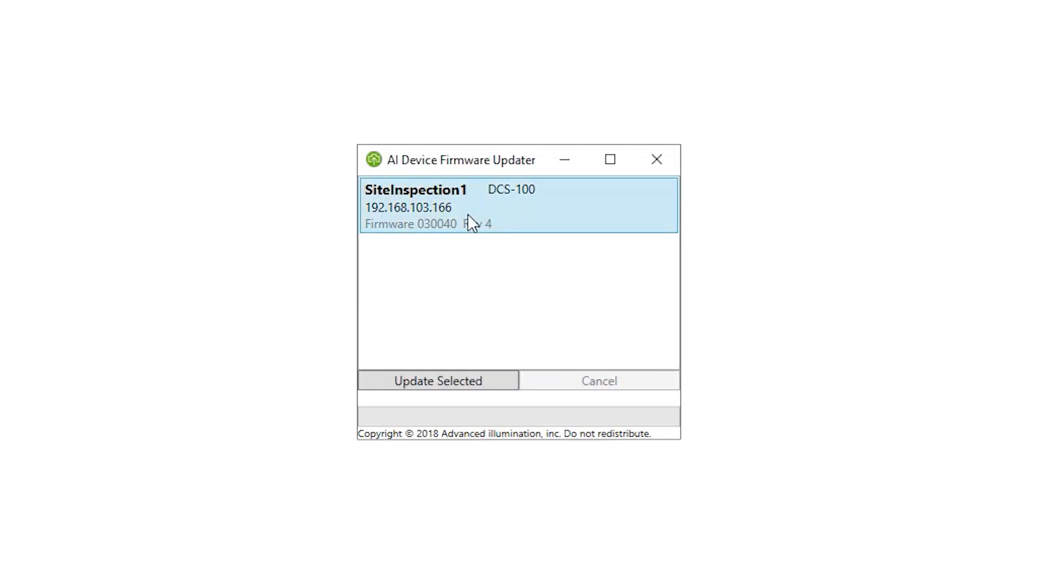
Update SiteInspection1 using the .bin file in Downloads > DCS-100E Rev - Firmware Update
{"action": "left_click", "coordinate": [438, 381]}
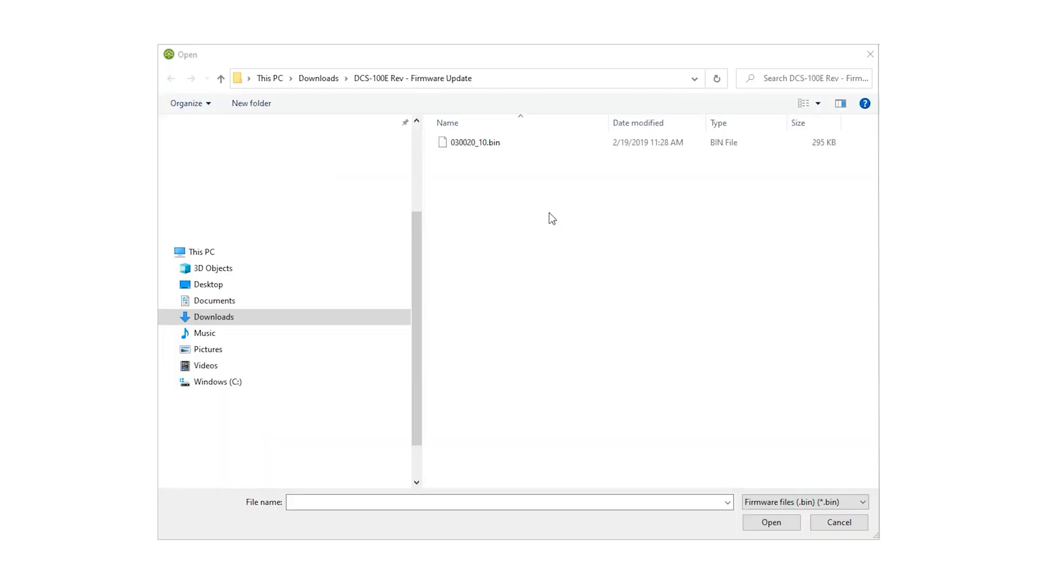
{"action": "left_click", "coordinate": [475, 142]}
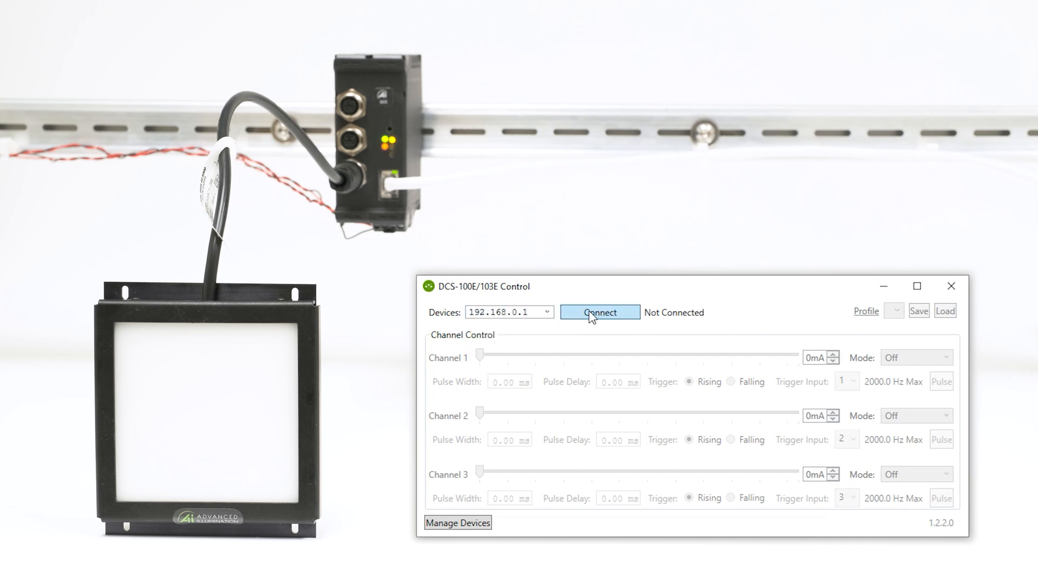
Connect to the controller at 192.168.0.1 and wait for the Success status
{"action": "left_click", "coordinate": [598, 312]}
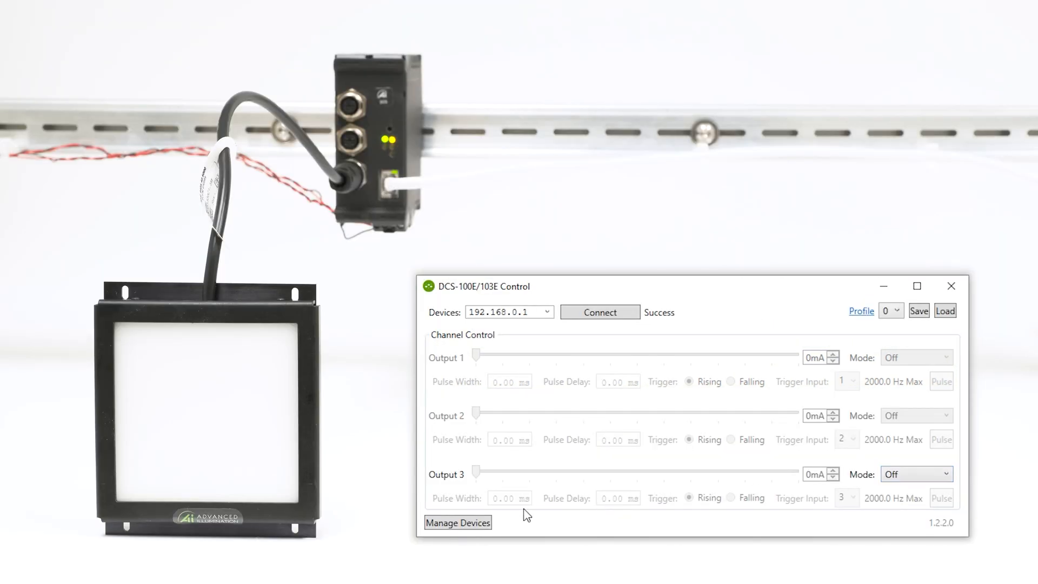
Rename device 192.168.0.1 to SiteInspection2, then select it and connect
{"action": "left_click", "coordinate": [457, 523]}
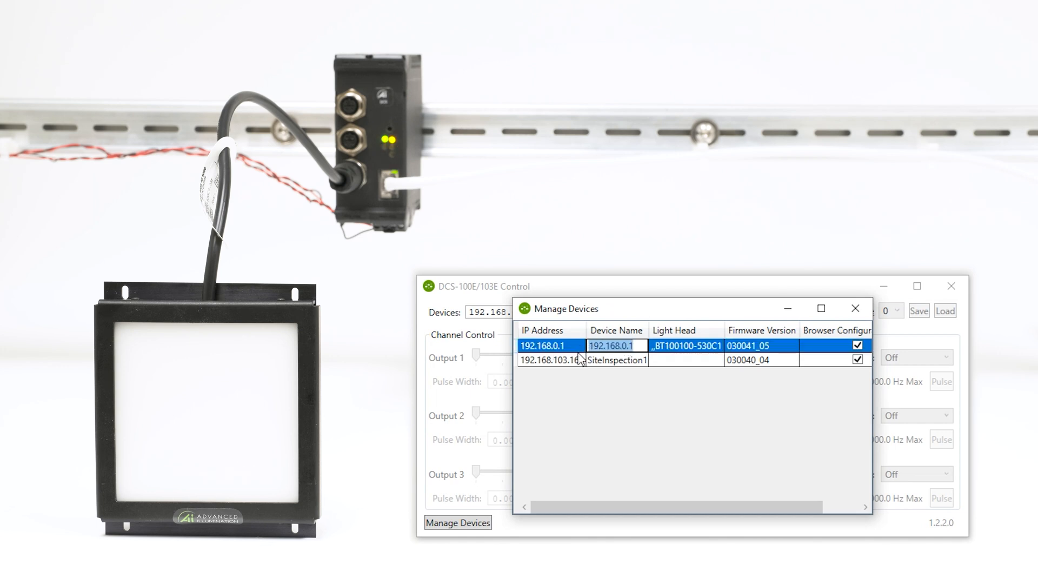
{"action": "left_click", "coordinate": [549, 359]}
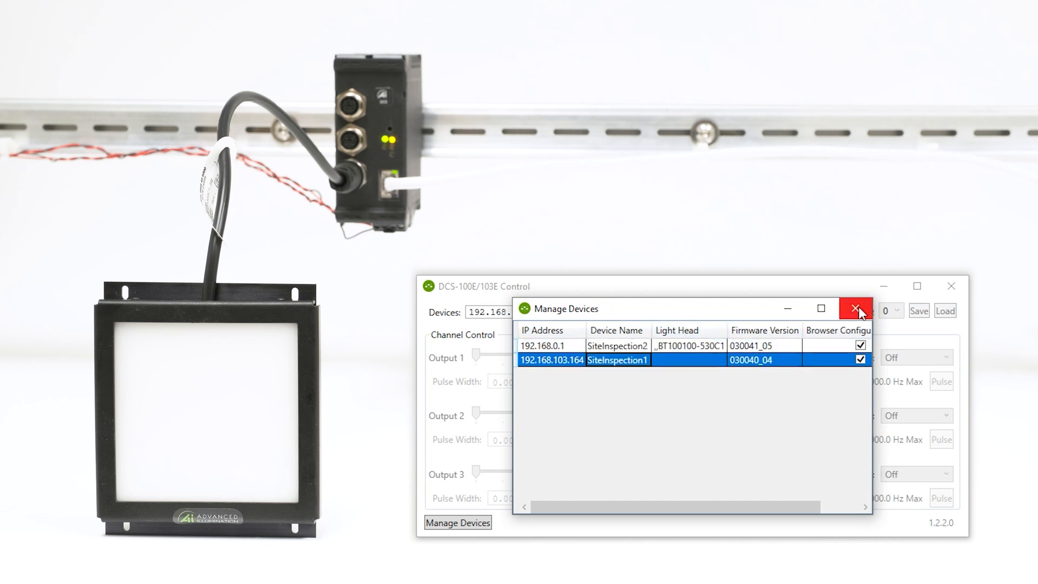
{"action": "left_click", "coordinate": [857, 308]}
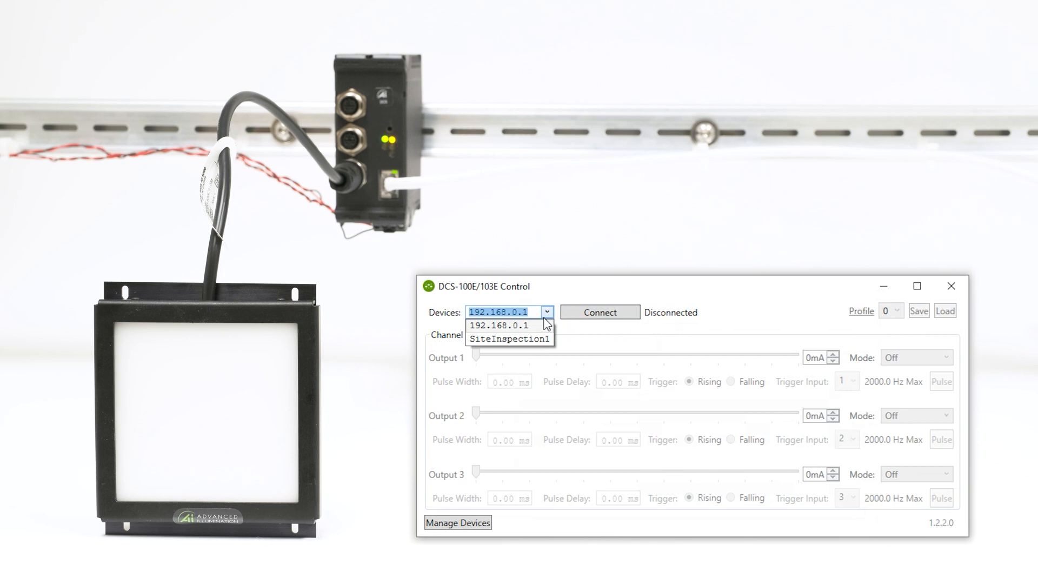
{"action": "left_click", "coordinate": [509, 339]}
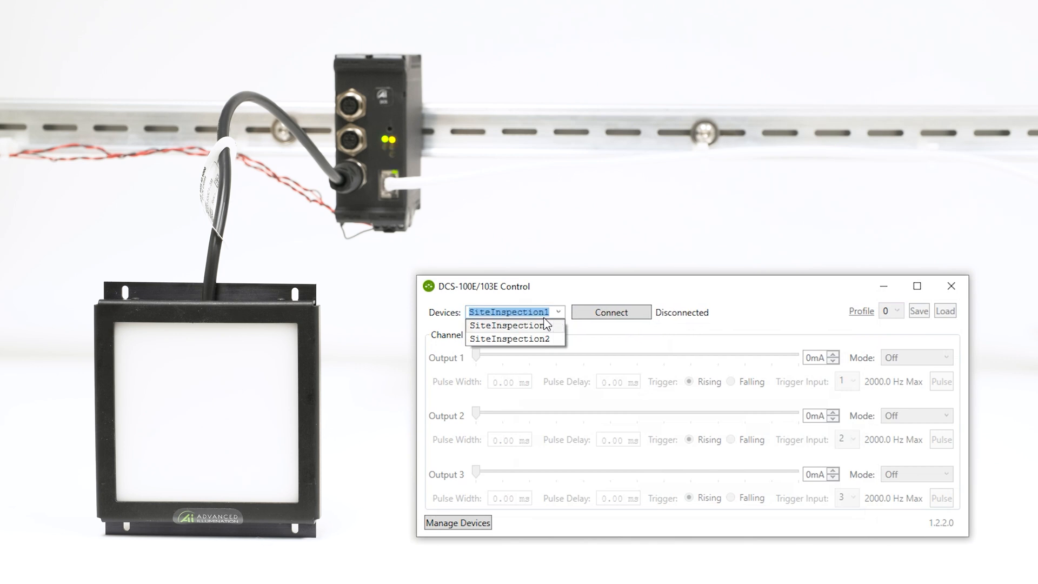
{"action": "left_click", "coordinate": [513, 339]}
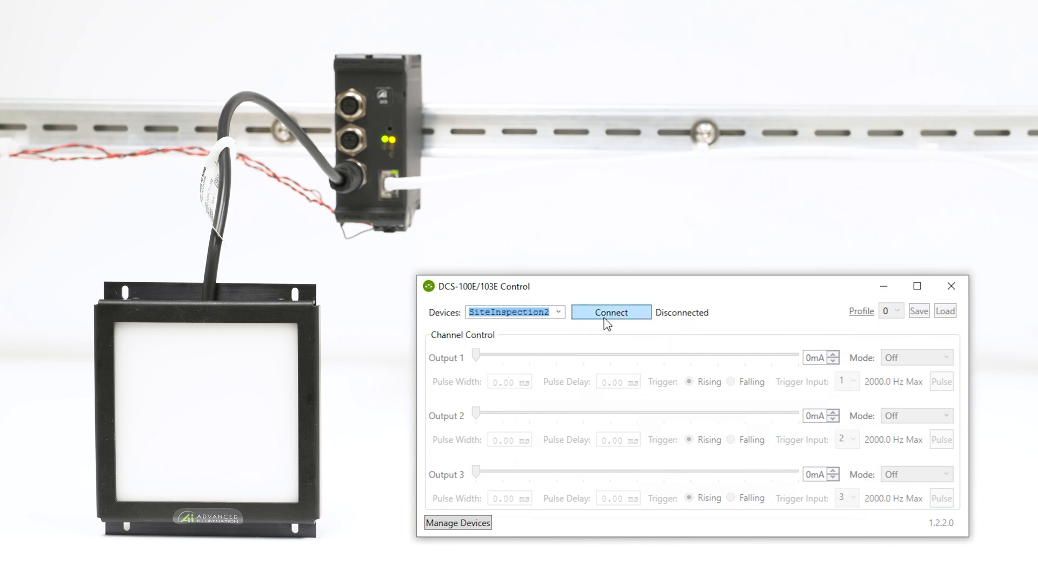
{"action": "left_click", "coordinate": [610, 312]}
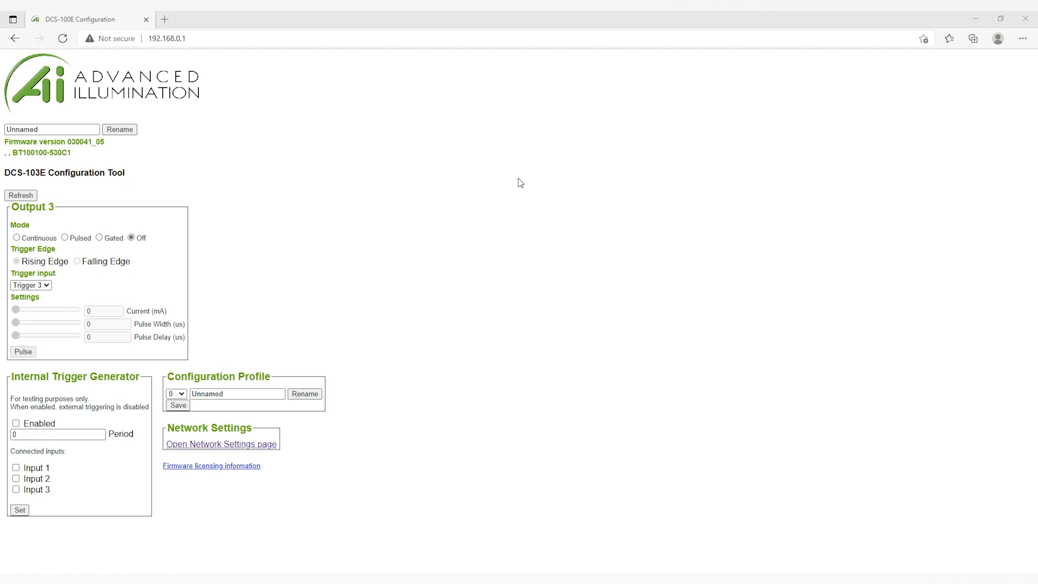
{"action": "mouse_move", "coordinate": [221, 55]}
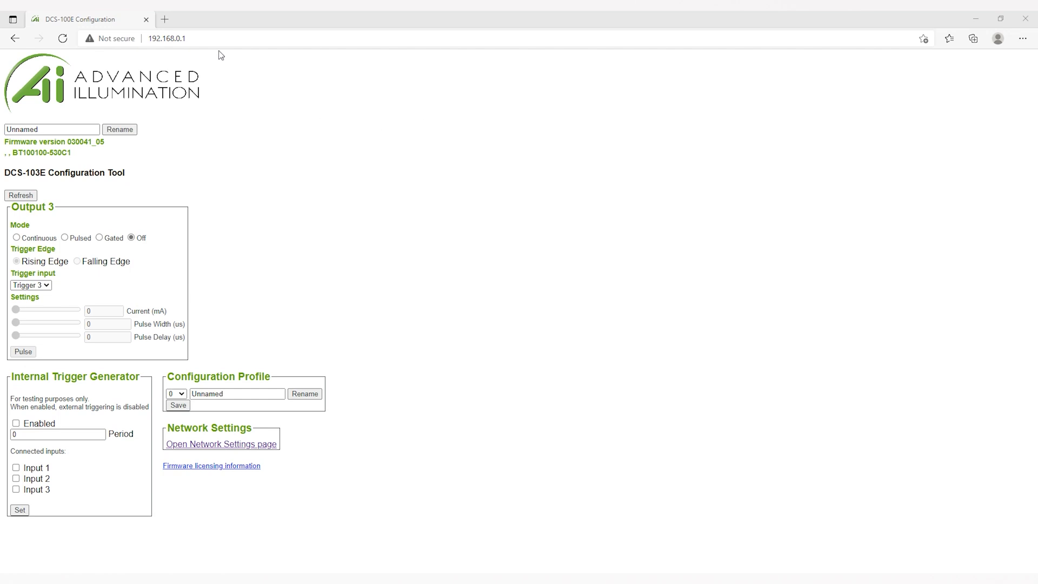
{"action": "mouse_move", "coordinate": [464, 239]}
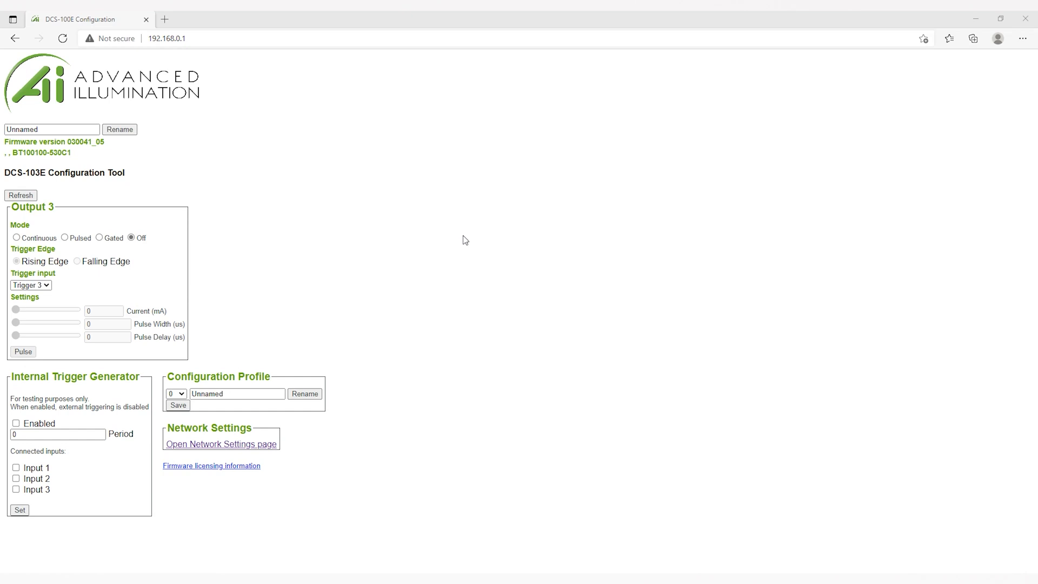
{"action": "mouse_move", "coordinate": [387, 501]}
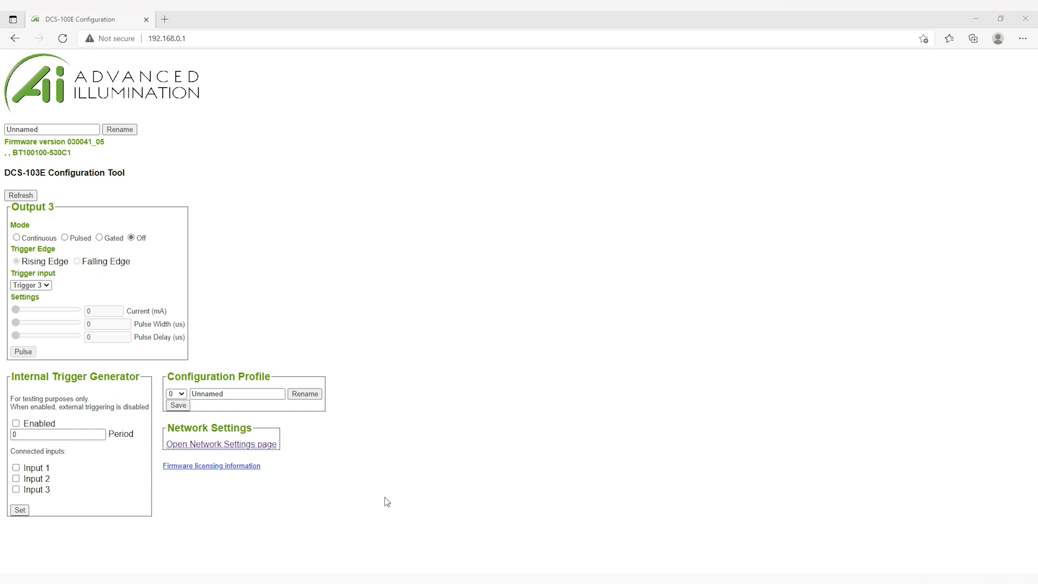
{"action": "mouse_move", "coordinate": [282, 466]}
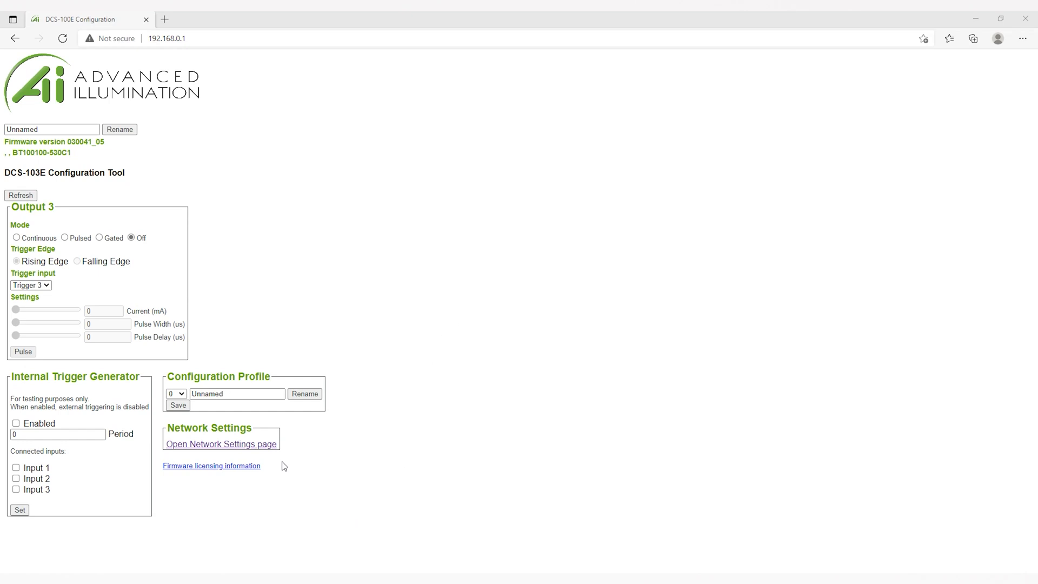
Follow the 'Open Network Settings page' link from the DCS-103E configuration page
{"action": "left_click", "coordinate": [221, 443]}
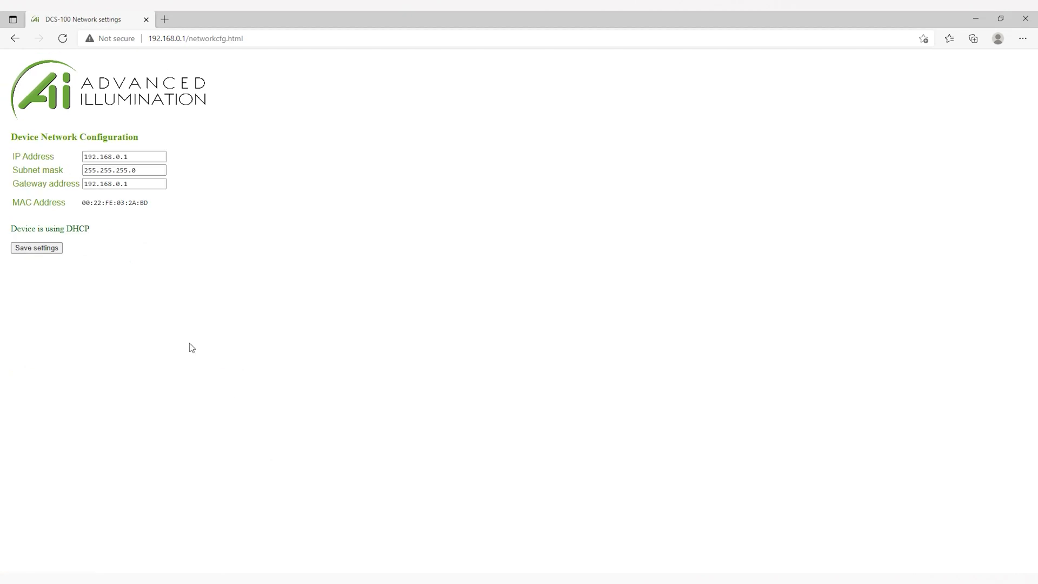
{"action": "mouse_move", "coordinate": [82, 199]}
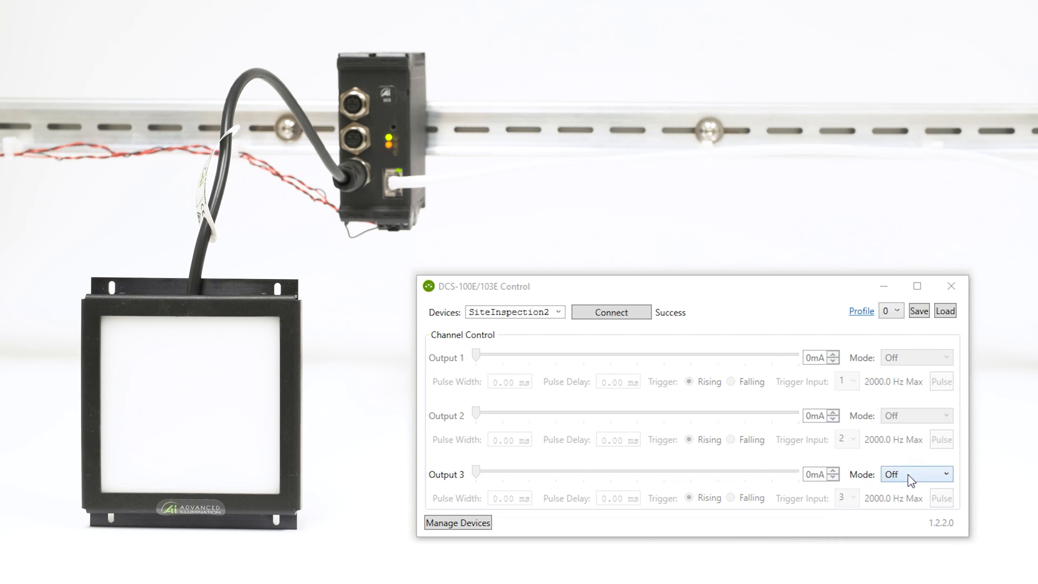
Set Output 3 to 127 mA in Gated mode, triggered from input 1
{"action": "left_click", "coordinate": [915, 474]}
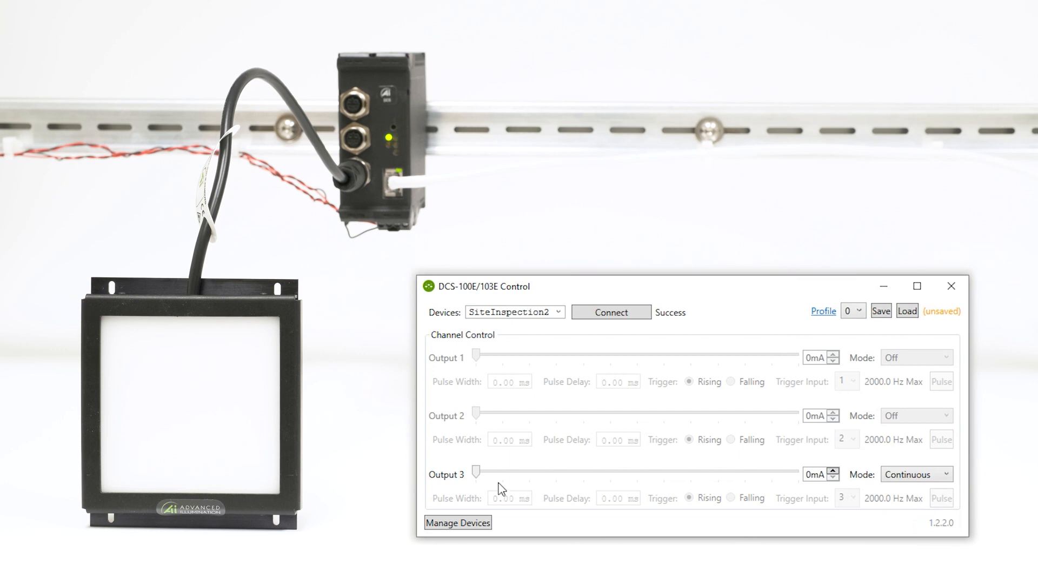
{"action": "left_click_drag", "start_coordinate": [476, 473], "coordinate": [535, 474]}
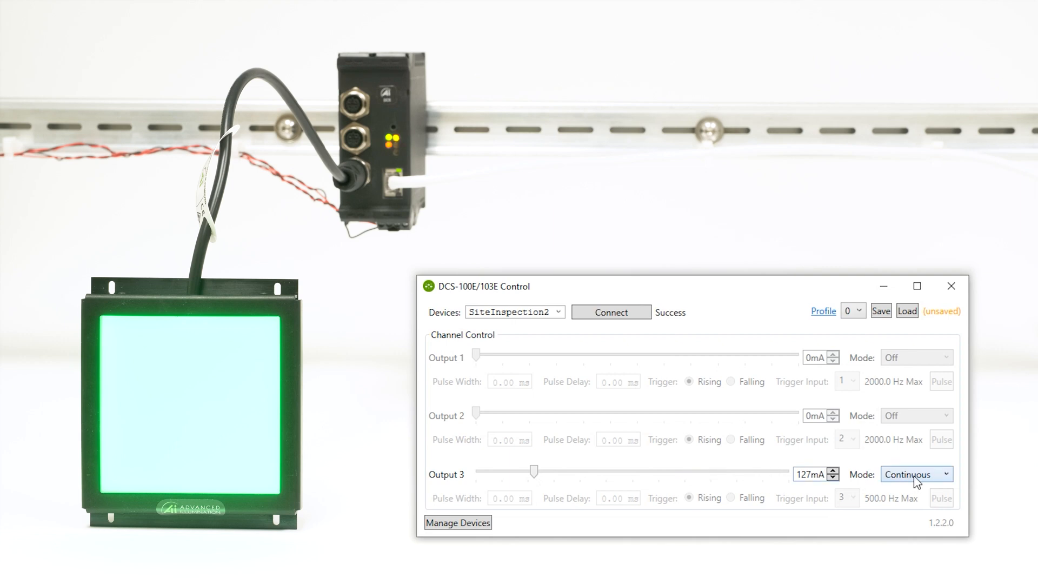
{"action": "left_click", "coordinate": [917, 473]}
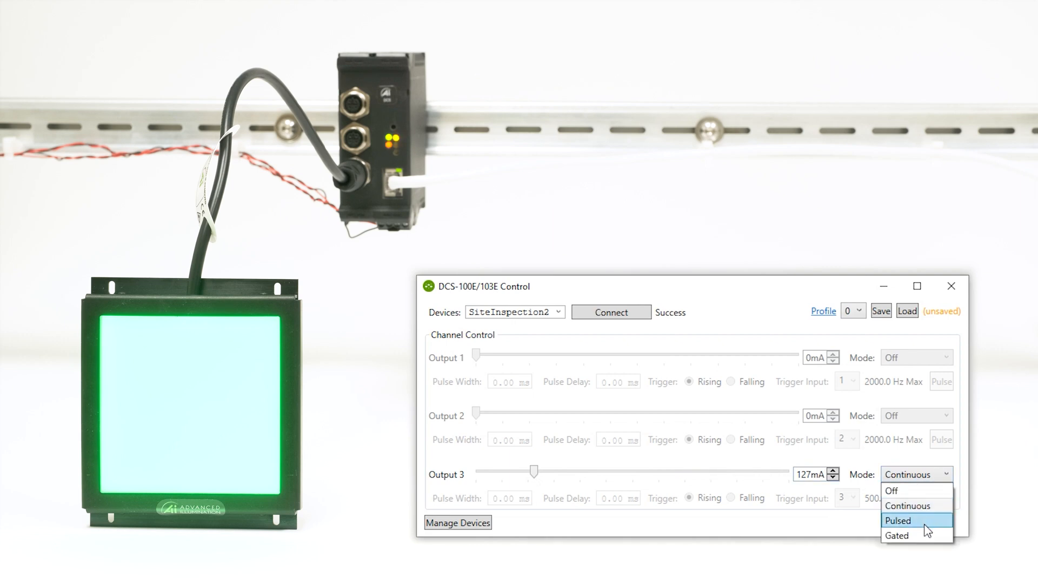
{"action": "left_click", "coordinate": [897, 535]}
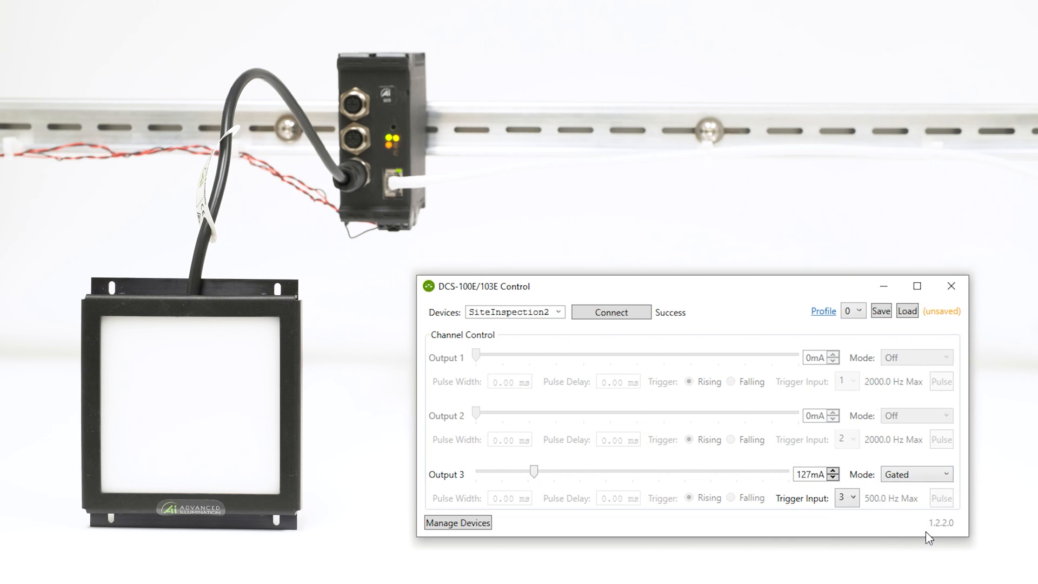
{"action": "left_click", "coordinate": [846, 497]}
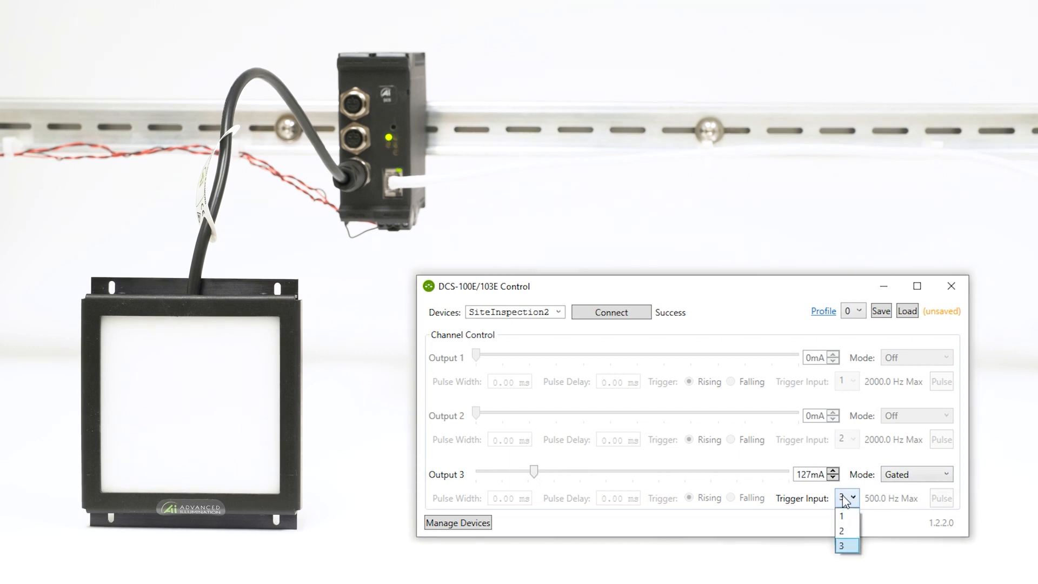
{"action": "left_click", "coordinate": [842, 516]}
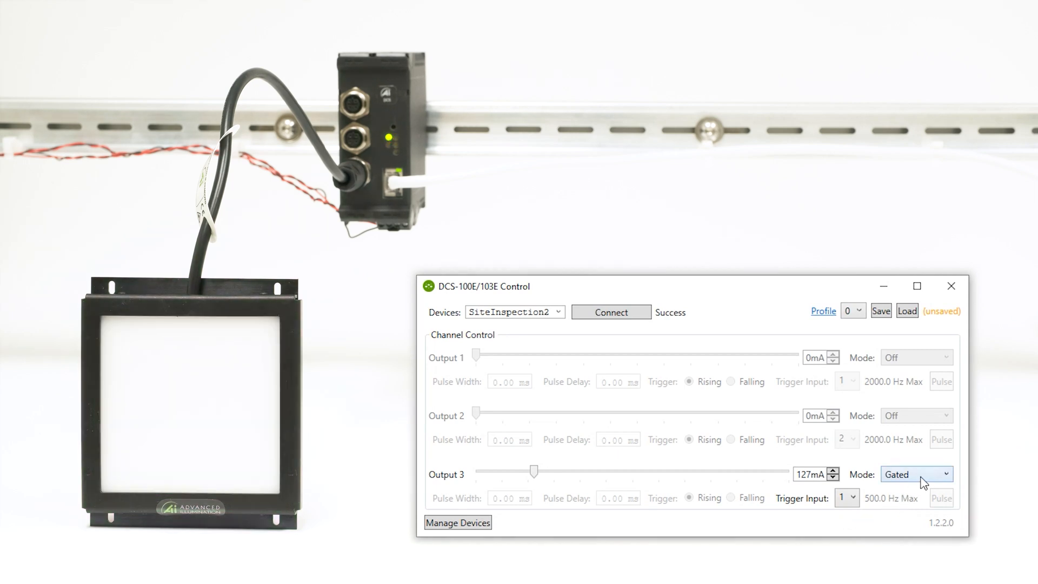
Try Pulsed mode with a 65.00 ms pulse width on output 3, then revert to Continuous
{"action": "left_click", "coordinate": [915, 475]}
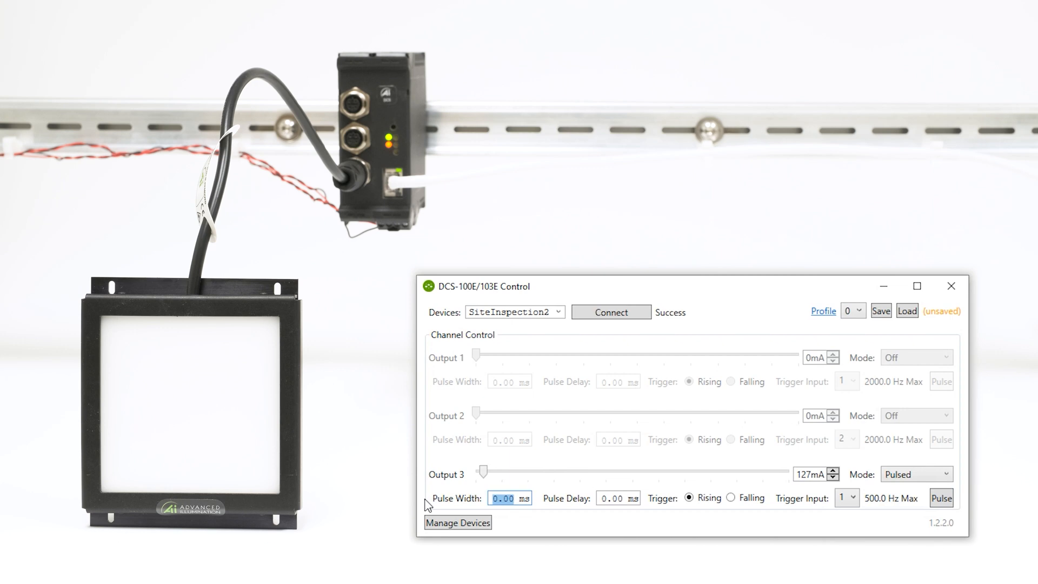
{"action": "type", "text": "65.00"}
{"action": "left_click", "coordinate": [811, 475]}
{"action": "type", "text": "5000mA"}
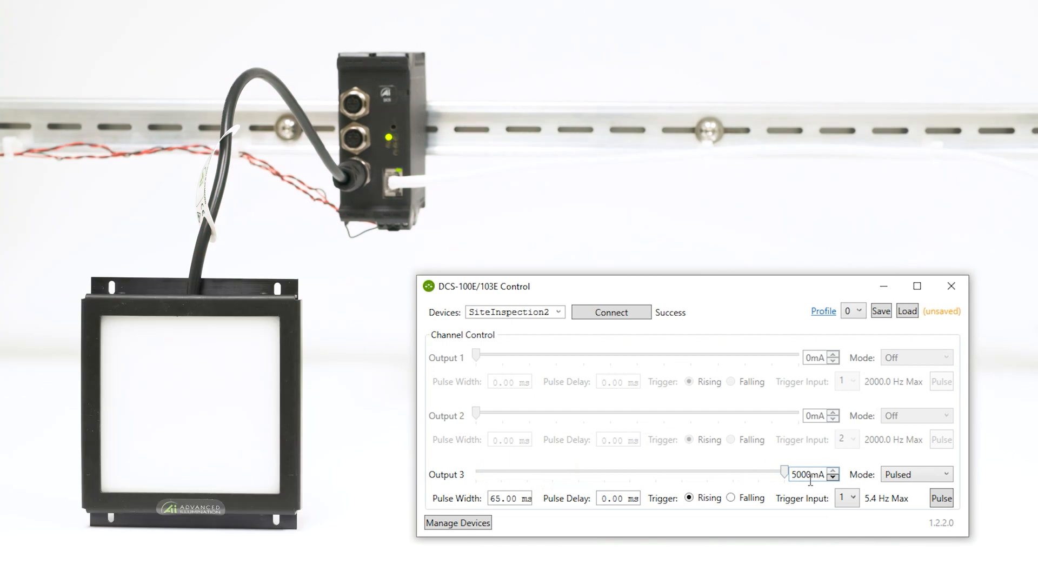
{"action": "mouse_move", "coordinate": [674, 529]}
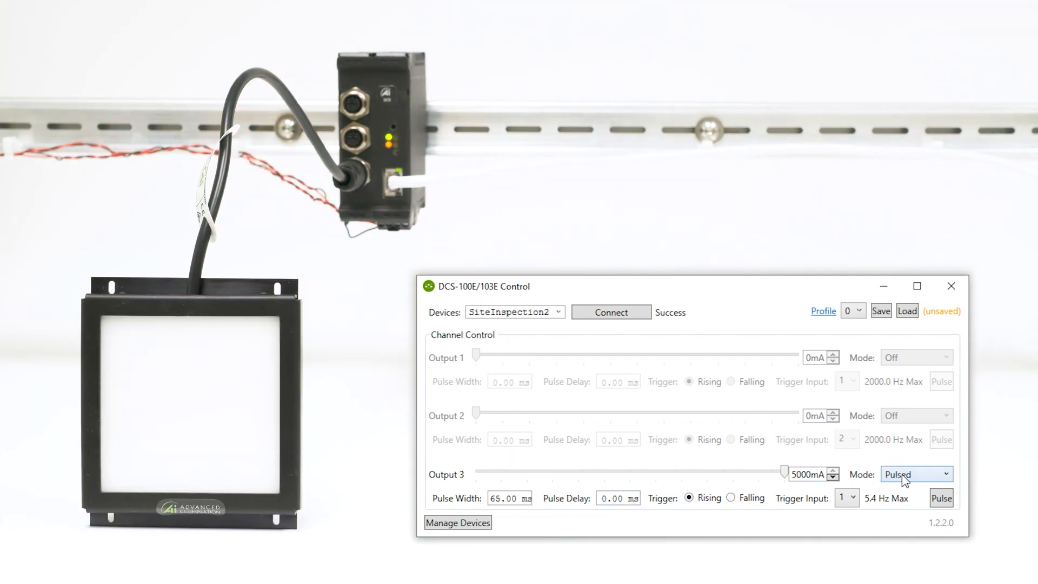
{"action": "left_click", "coordinate": [916, 475]}
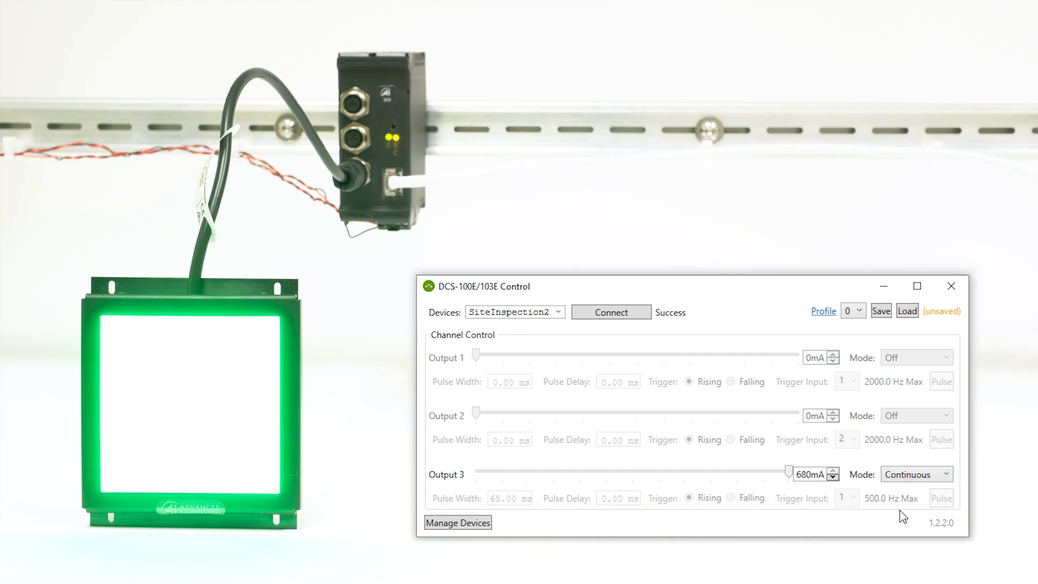
{"action": "mouse_move", "coordinate": [849, 498]}
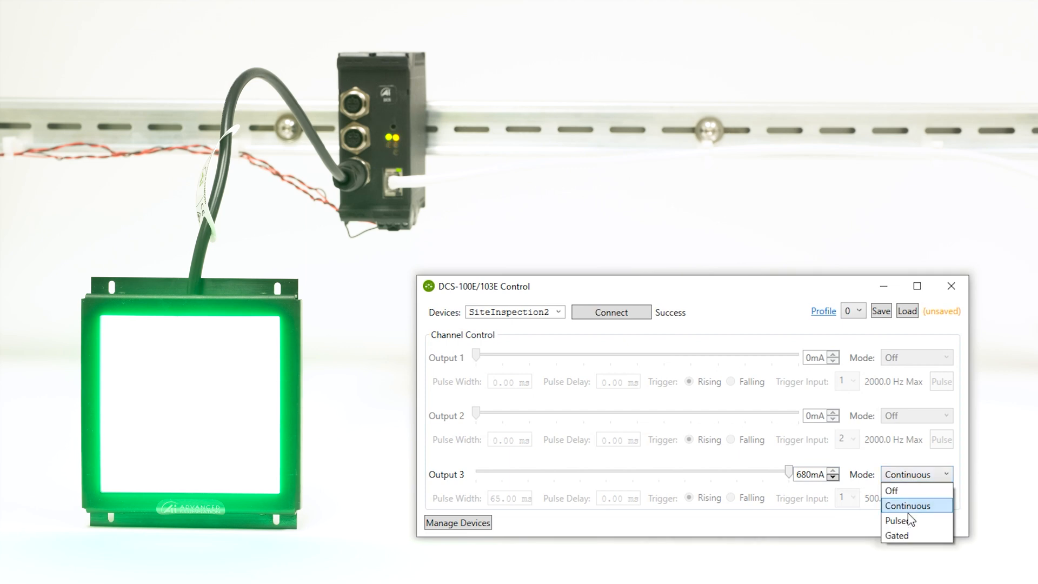
Return output 3 to Pulsed mode and raise its current from 680 mA to 1000 mA
{"action": "left_click", "coordinate": [899, 520]}
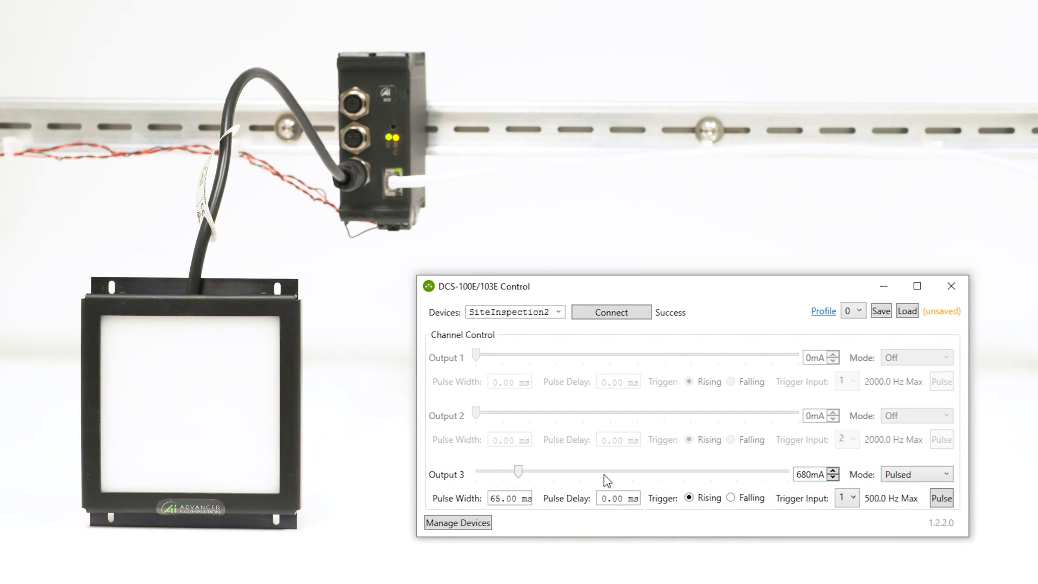
{"action": "left_click_drag", "start_coordinate": [516, 471], "coordinate": [567, 471]}
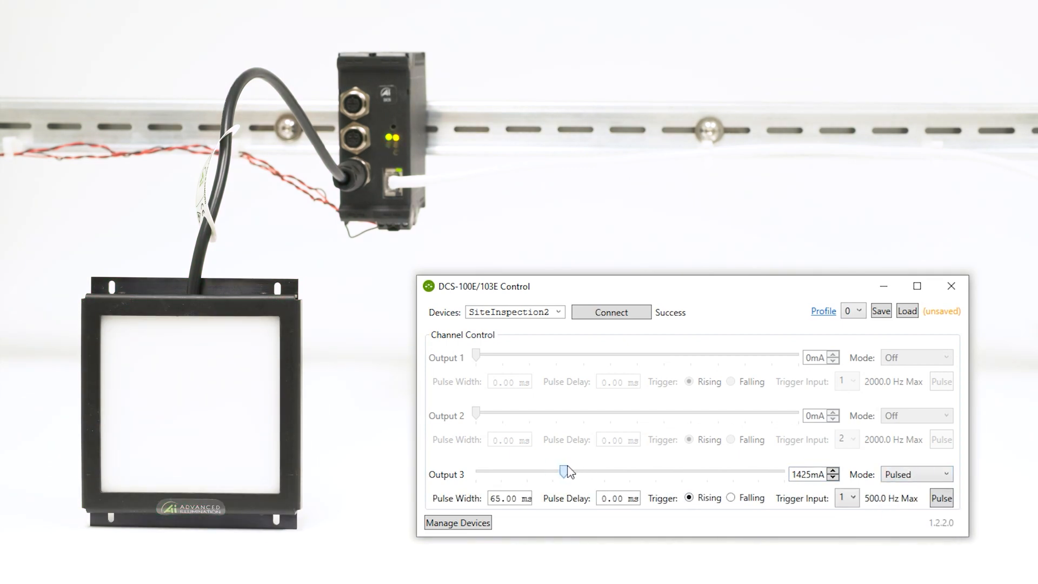
{"action": "left_click_drag", "start_coordinate": [563, 471], "coordinate": [704, 470]}
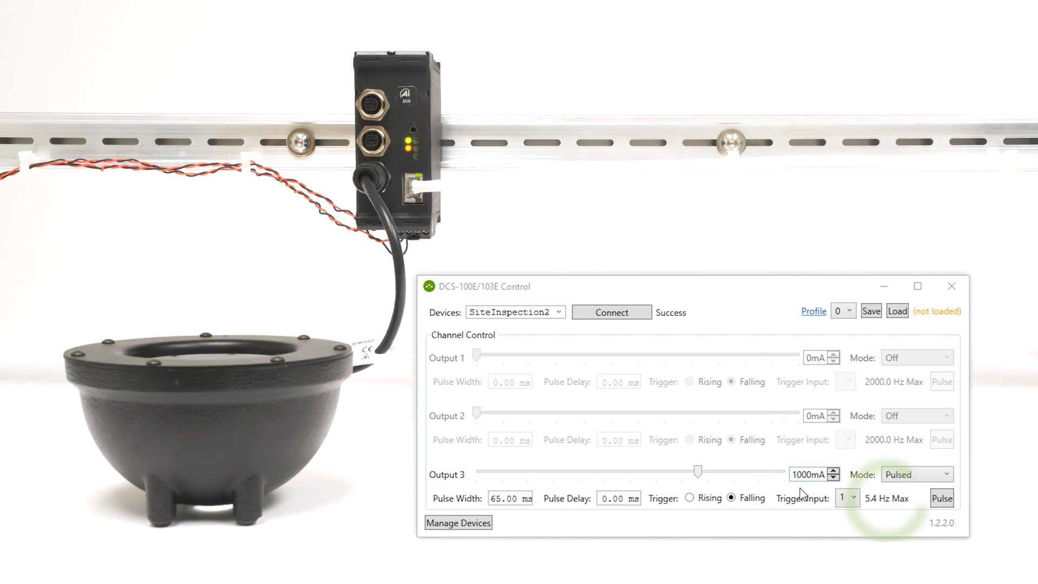
{"action": "mouse_move", "coordinate": [887, 508]}
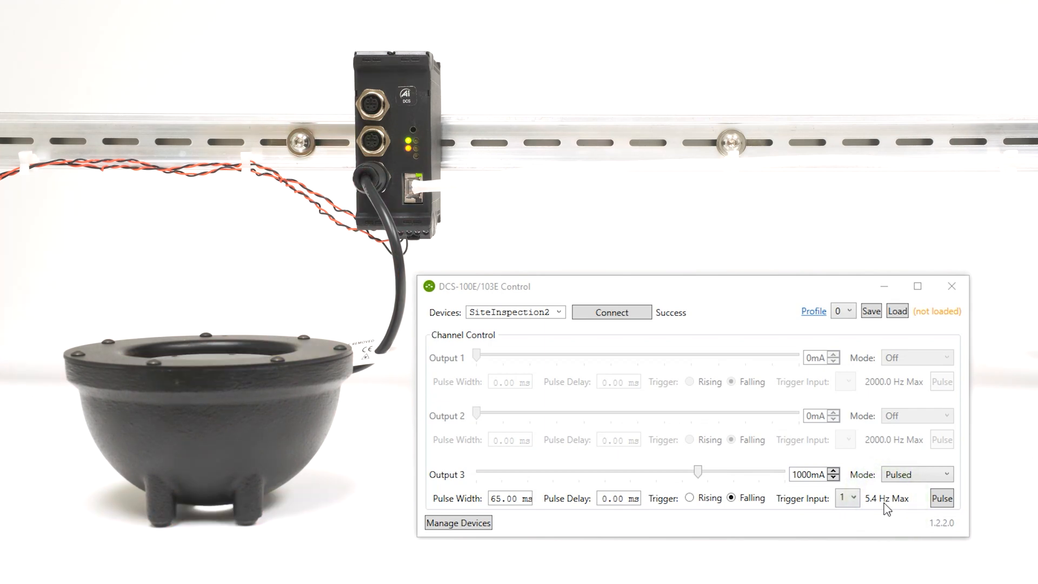
Set output 3's pulse width to 30.00 ms, raising its maximum rate to 11.7 Hz
{"action": "left_click", "coordinate": [510, 498]}
{"action": "type", "text": "30"}
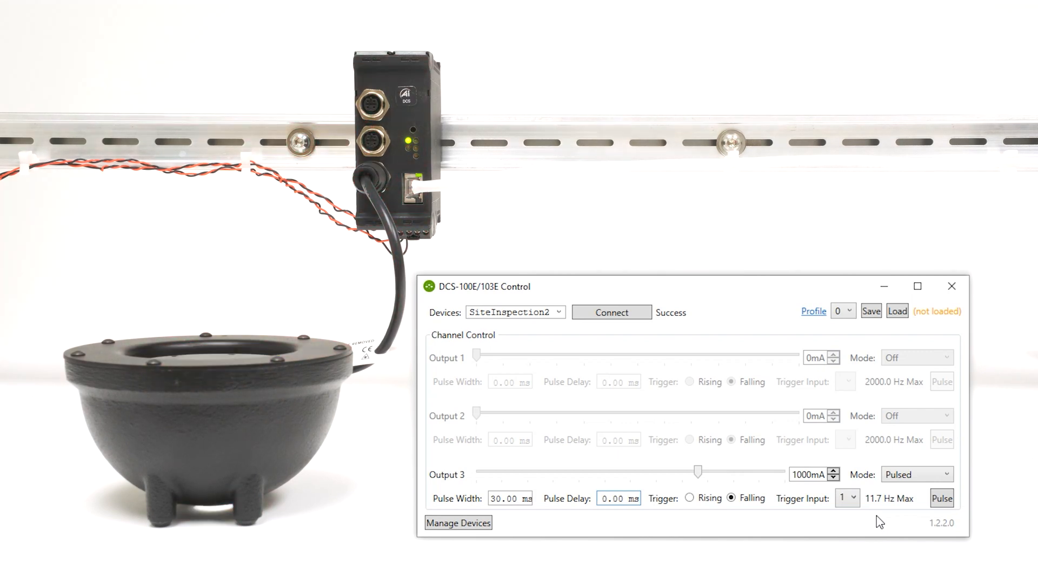
{"action": "left_click", "coordinate": [619, 498]}
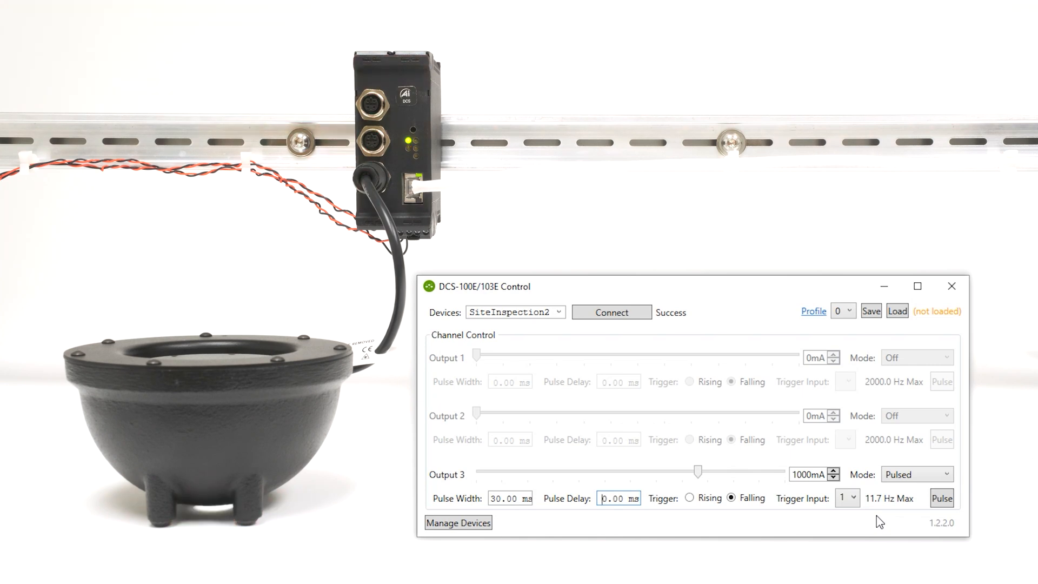
Load profile 2 (Continuous at 333 mA), then reselect profile 1 in the Profile list
{"action": "left_click", "coordinate": [845, 312]}
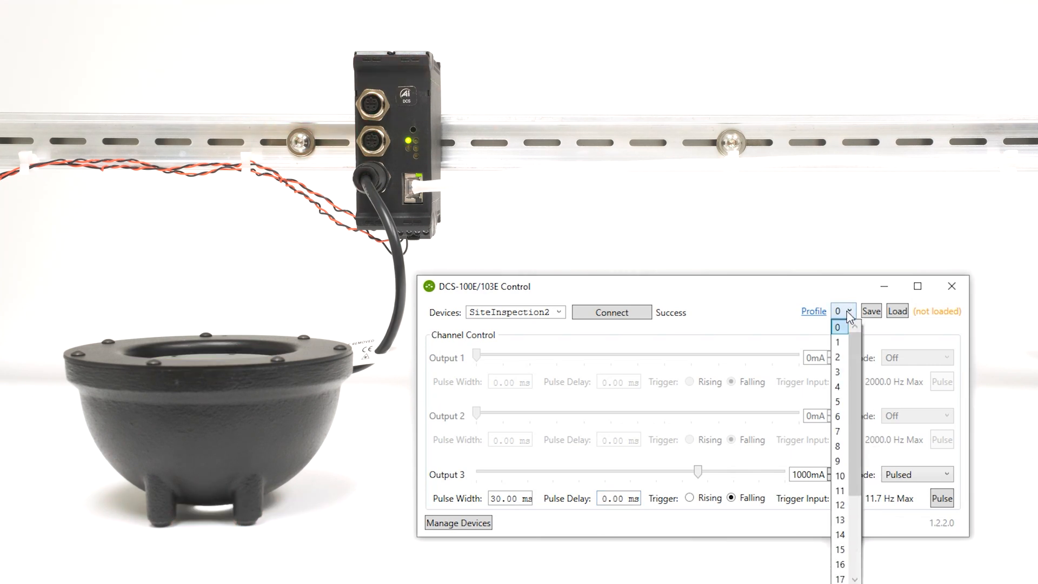
{"action": "left_click", "coordinate": [837, 342]}
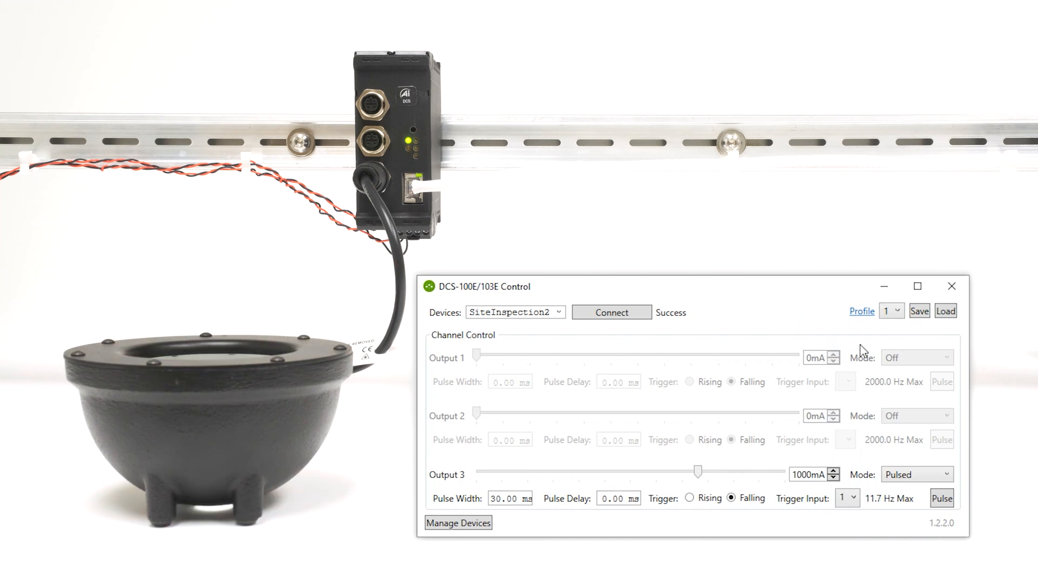
{"action": "left_click", "coordinate": [890, 310]}
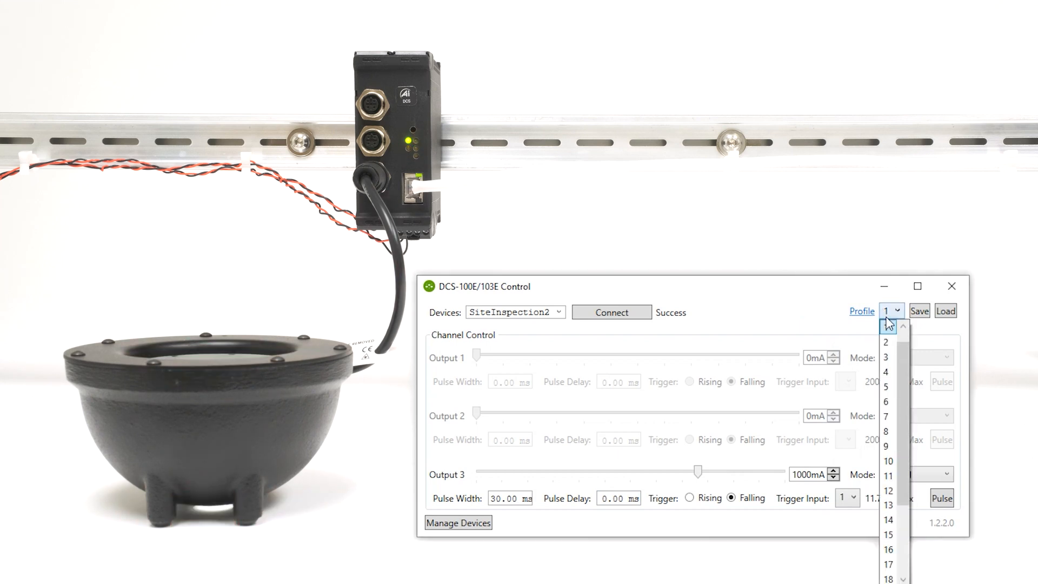
{"action": "left_click", "coordinate": [886, 342]}
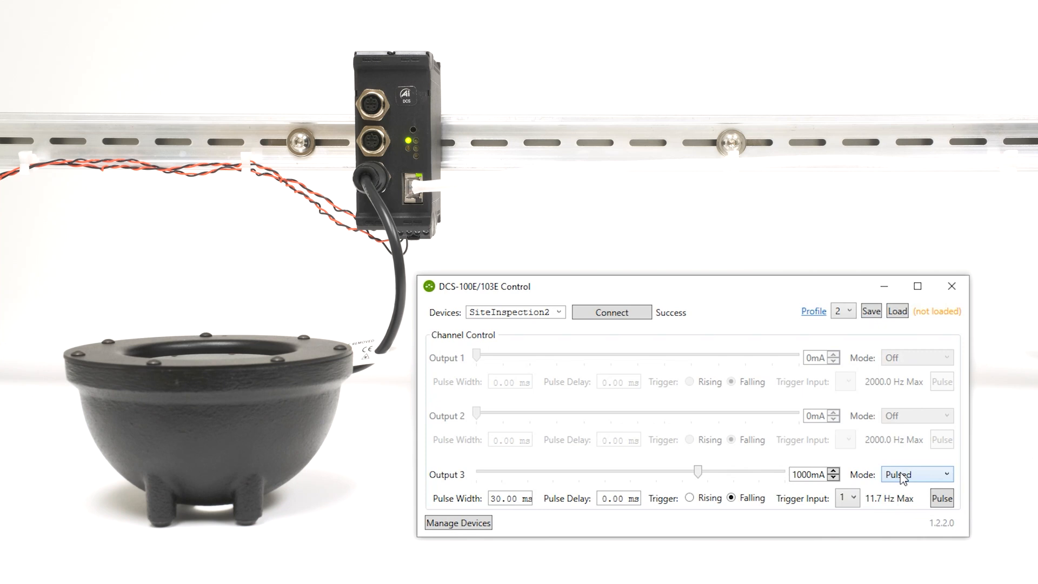
{"action": "left_click", "coordinate": [917, 474]}
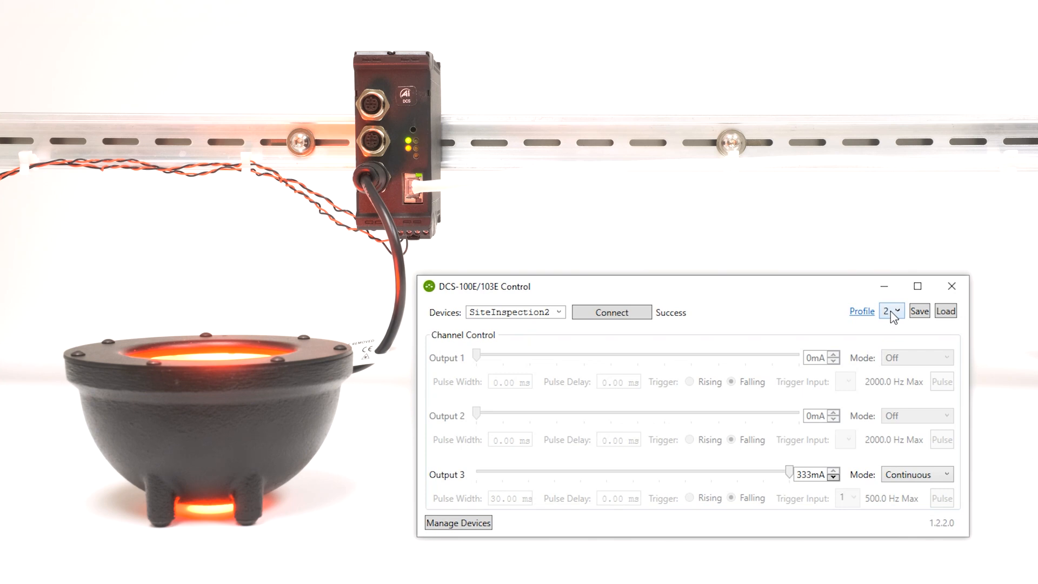
{"action": "left_click", "coordinate": [899, 312]}
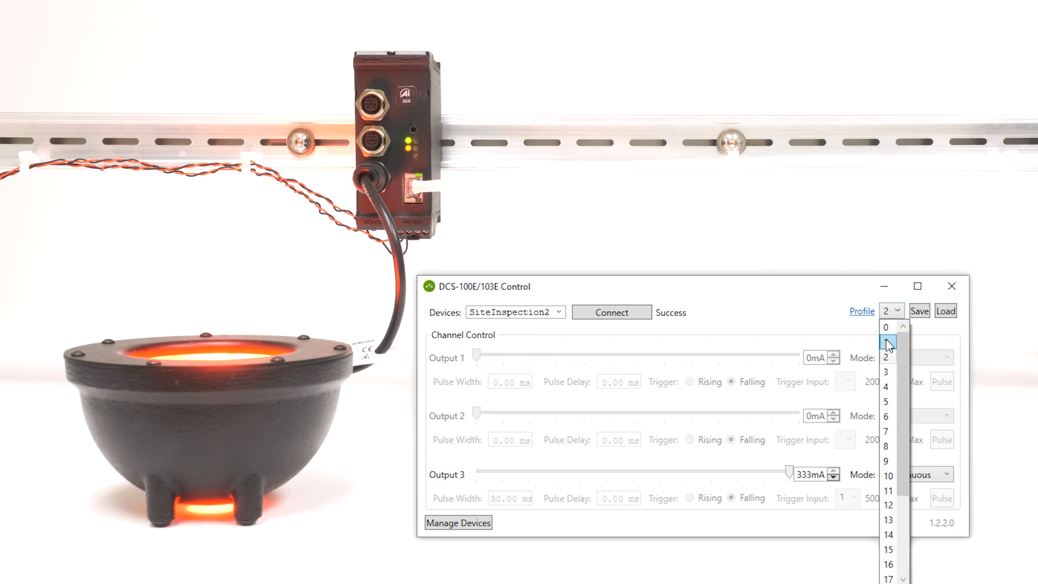
{"action": "left_click", "coordinate": [887, 343]}
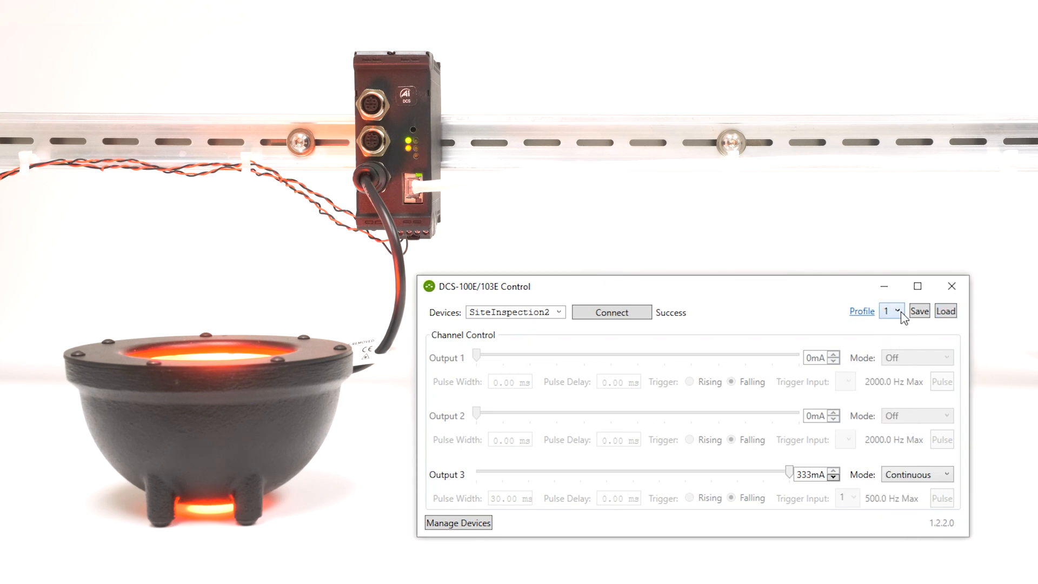